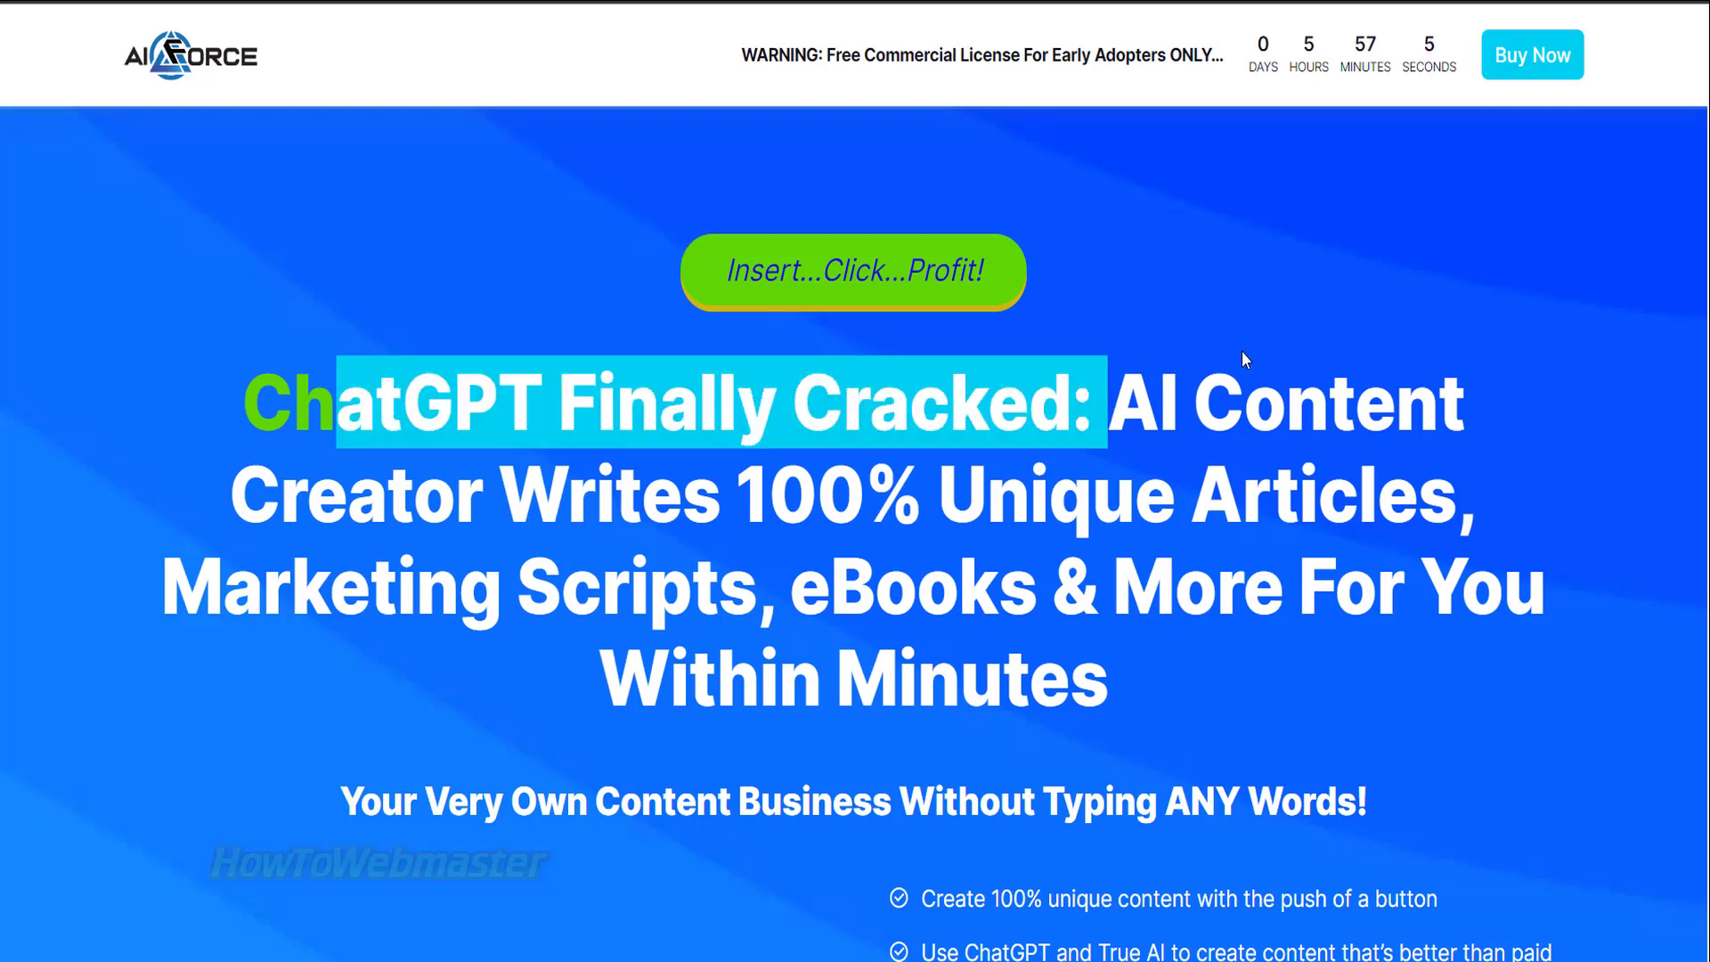
Step: Scroll through the PLR articles archive listing and right-click the zip to check its size and date columns
{"action": "scroll", "scroll_direction": "down", "scroll_amount": 3}
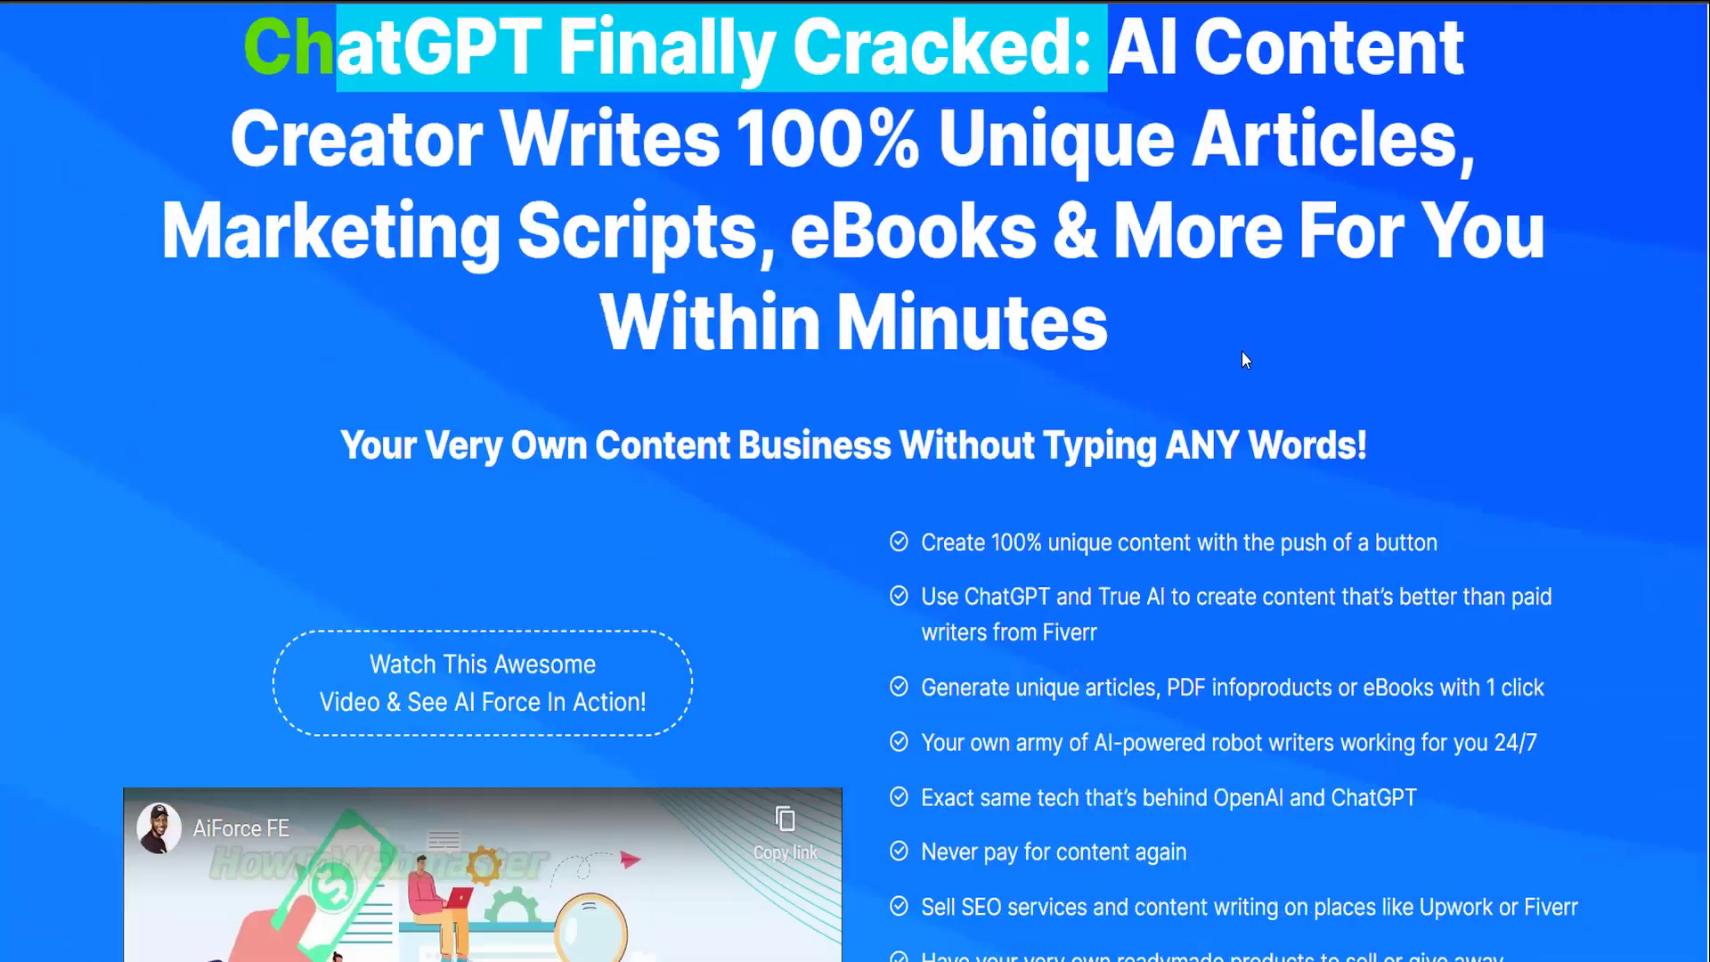
{"action": "scroll", "scroll_direction": "down", "scroll_amount": 3}
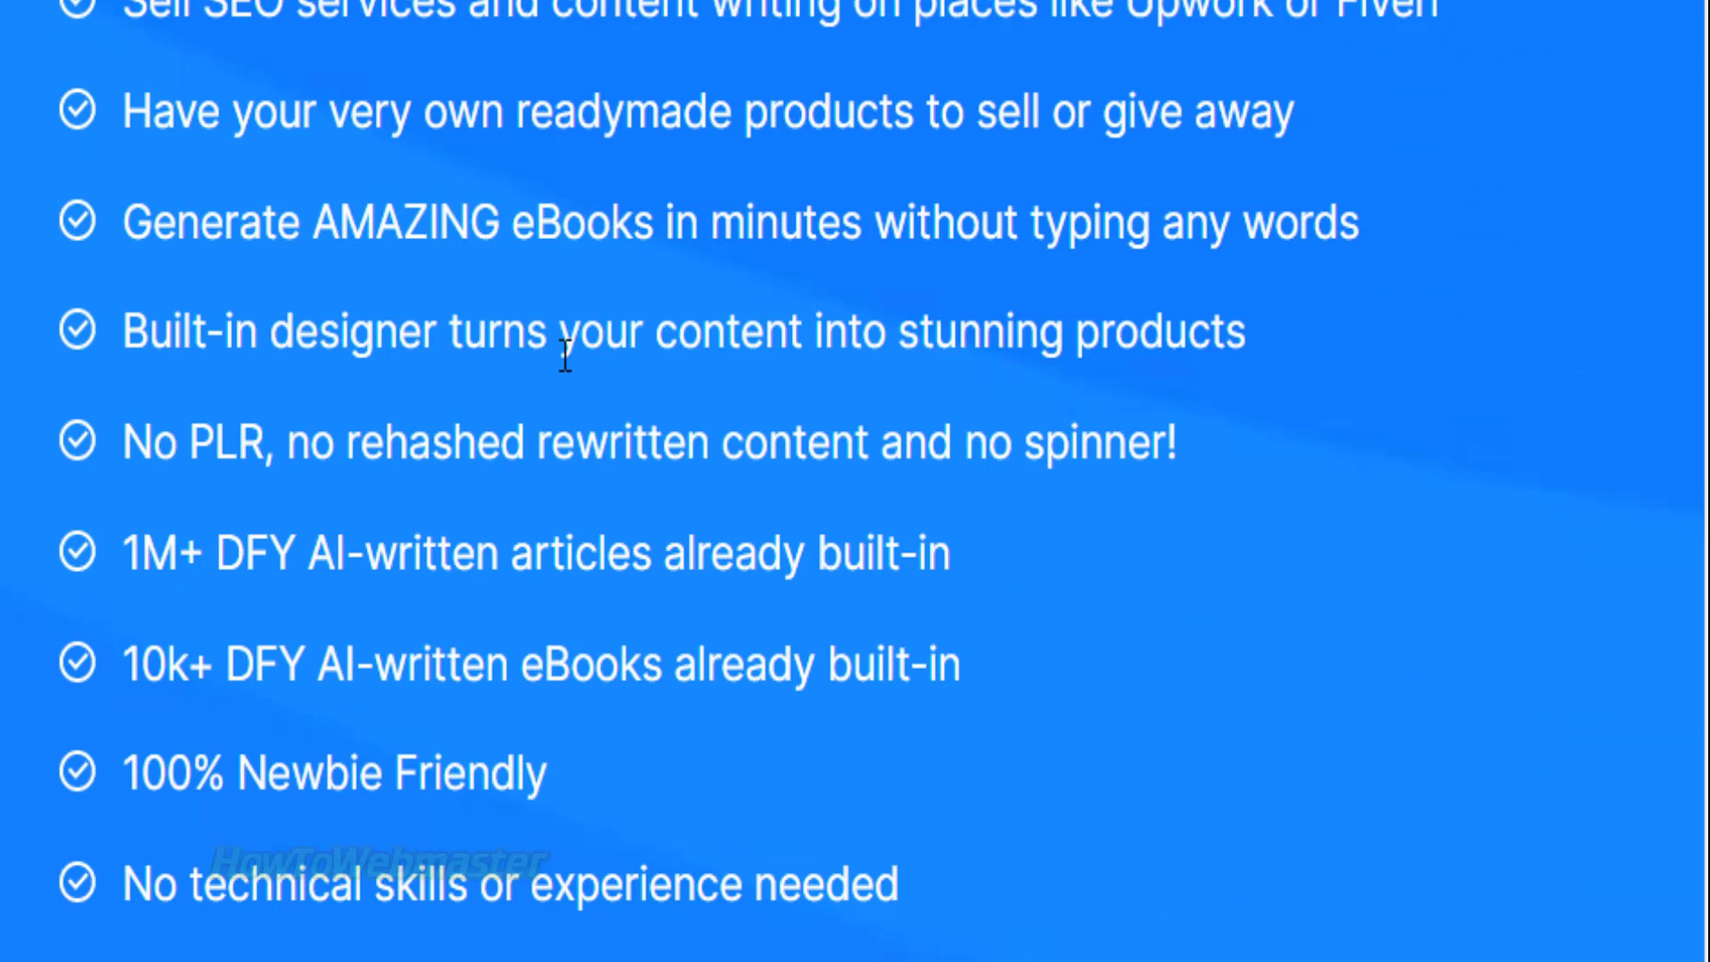
{"action": "mouse_move", "coordinate": [364, 550]}
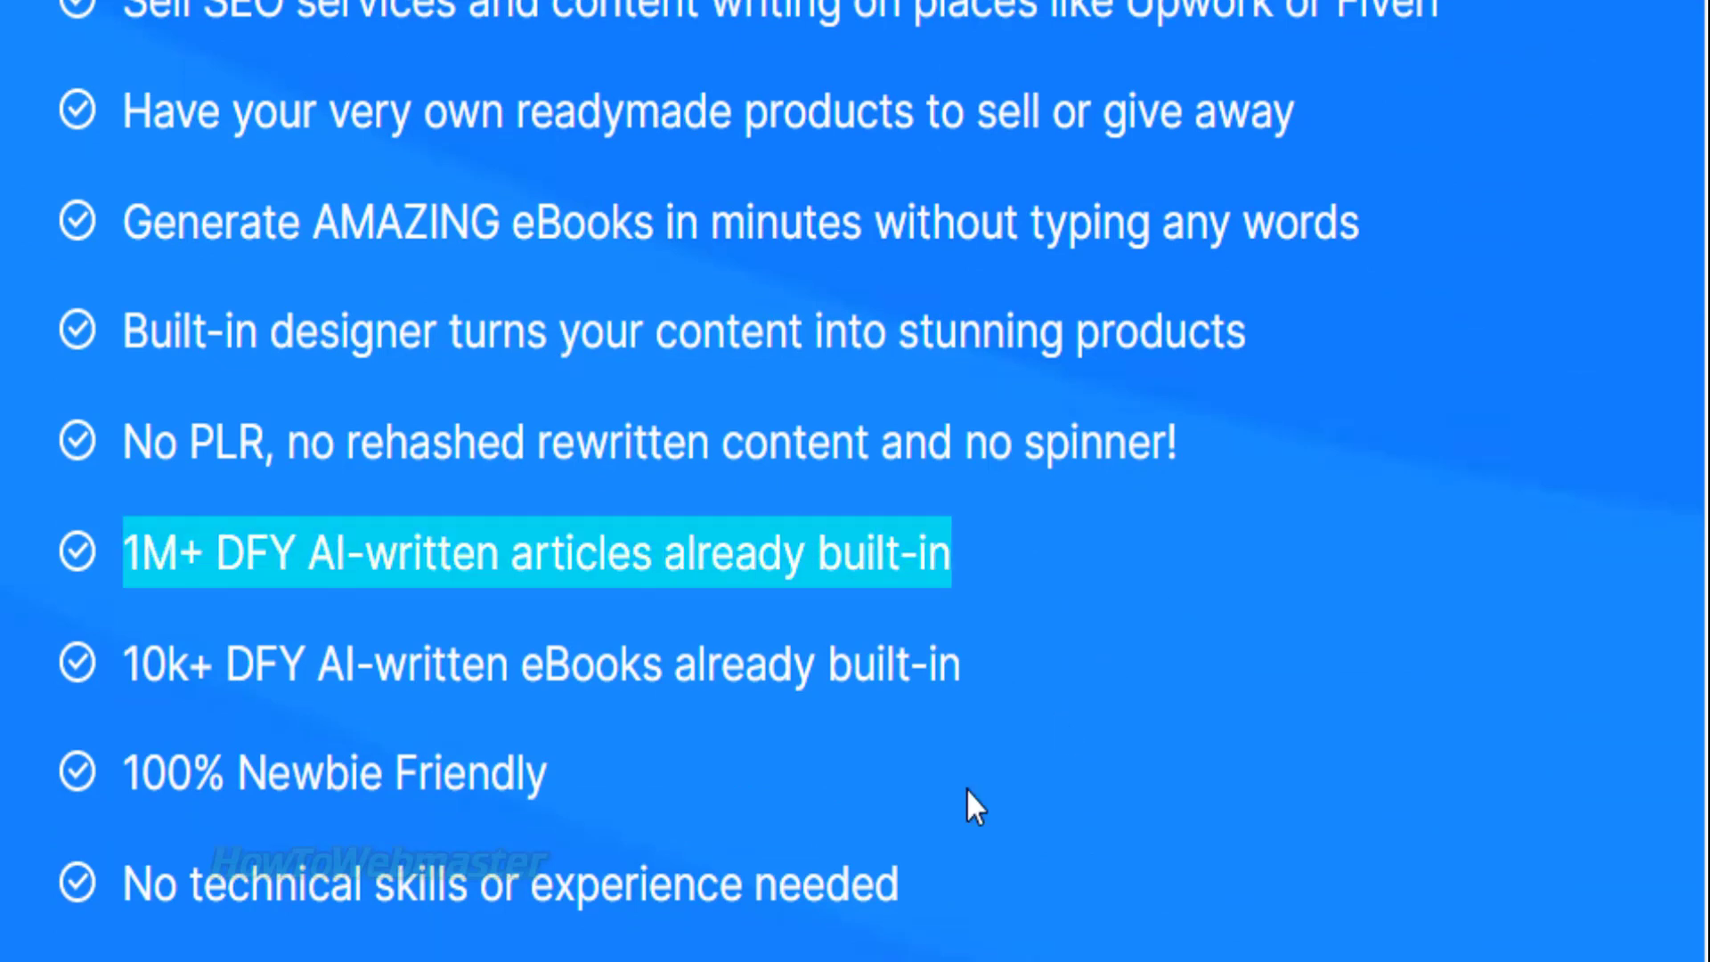
{"action": "mouse_move", "coordinate": [109, 688]}
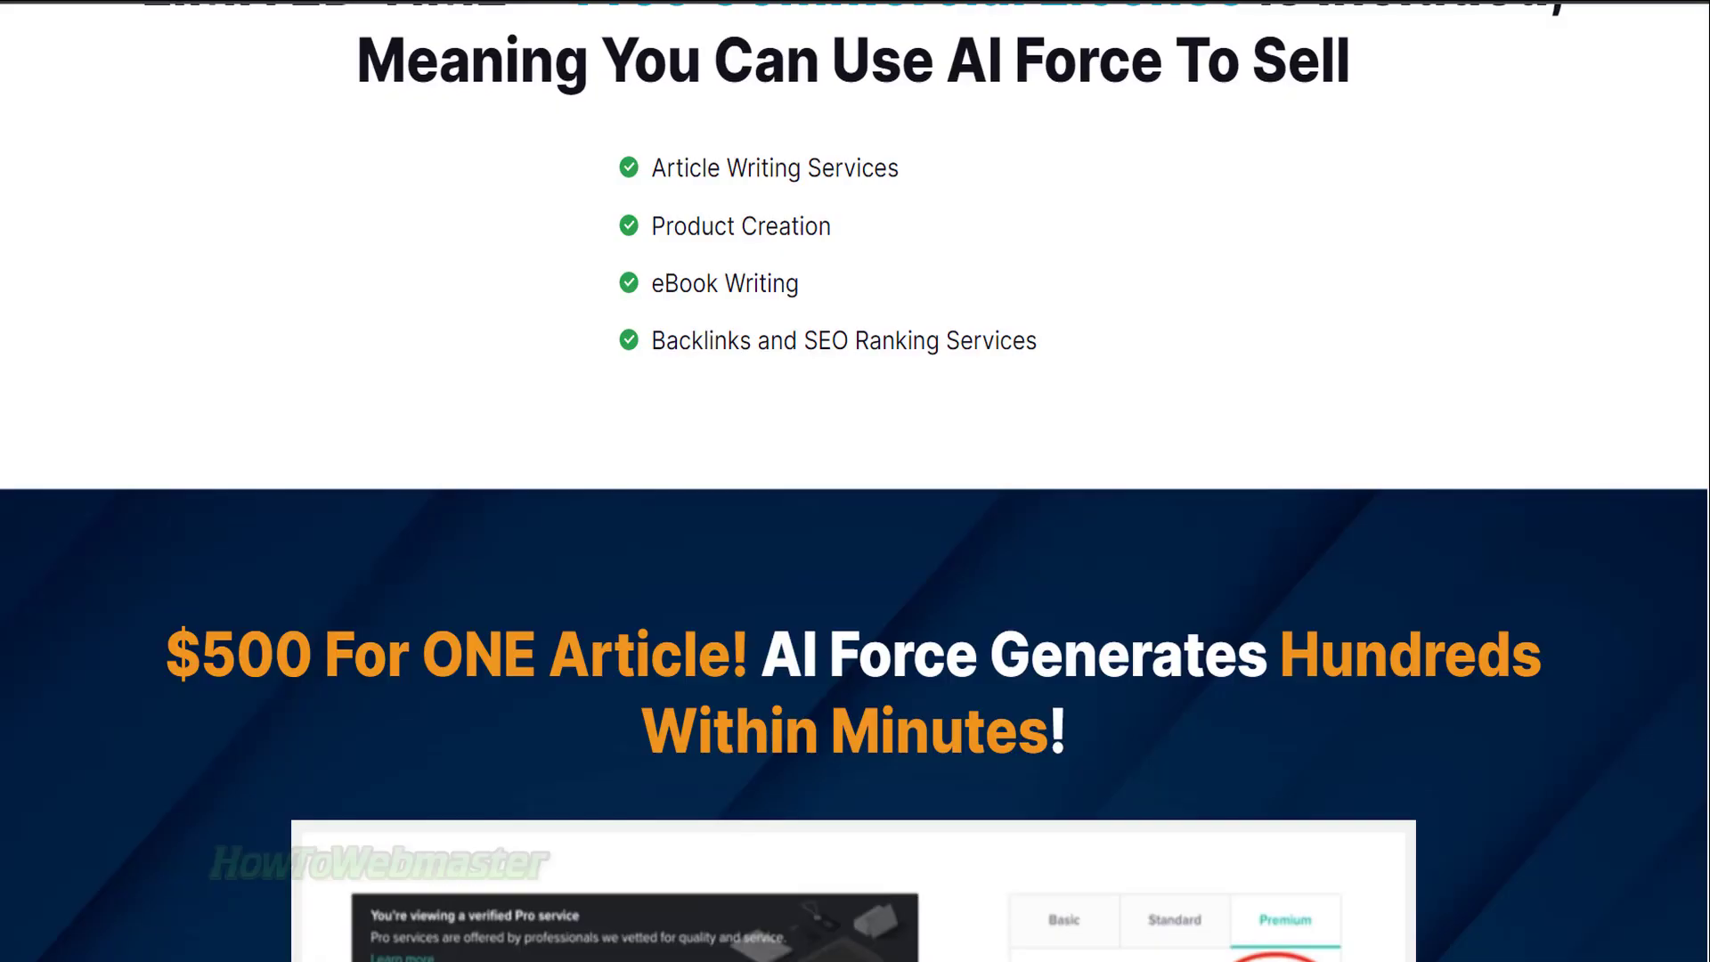
{"action": "scroll", "scroll_direction": "down", "scroll_amount": 3}
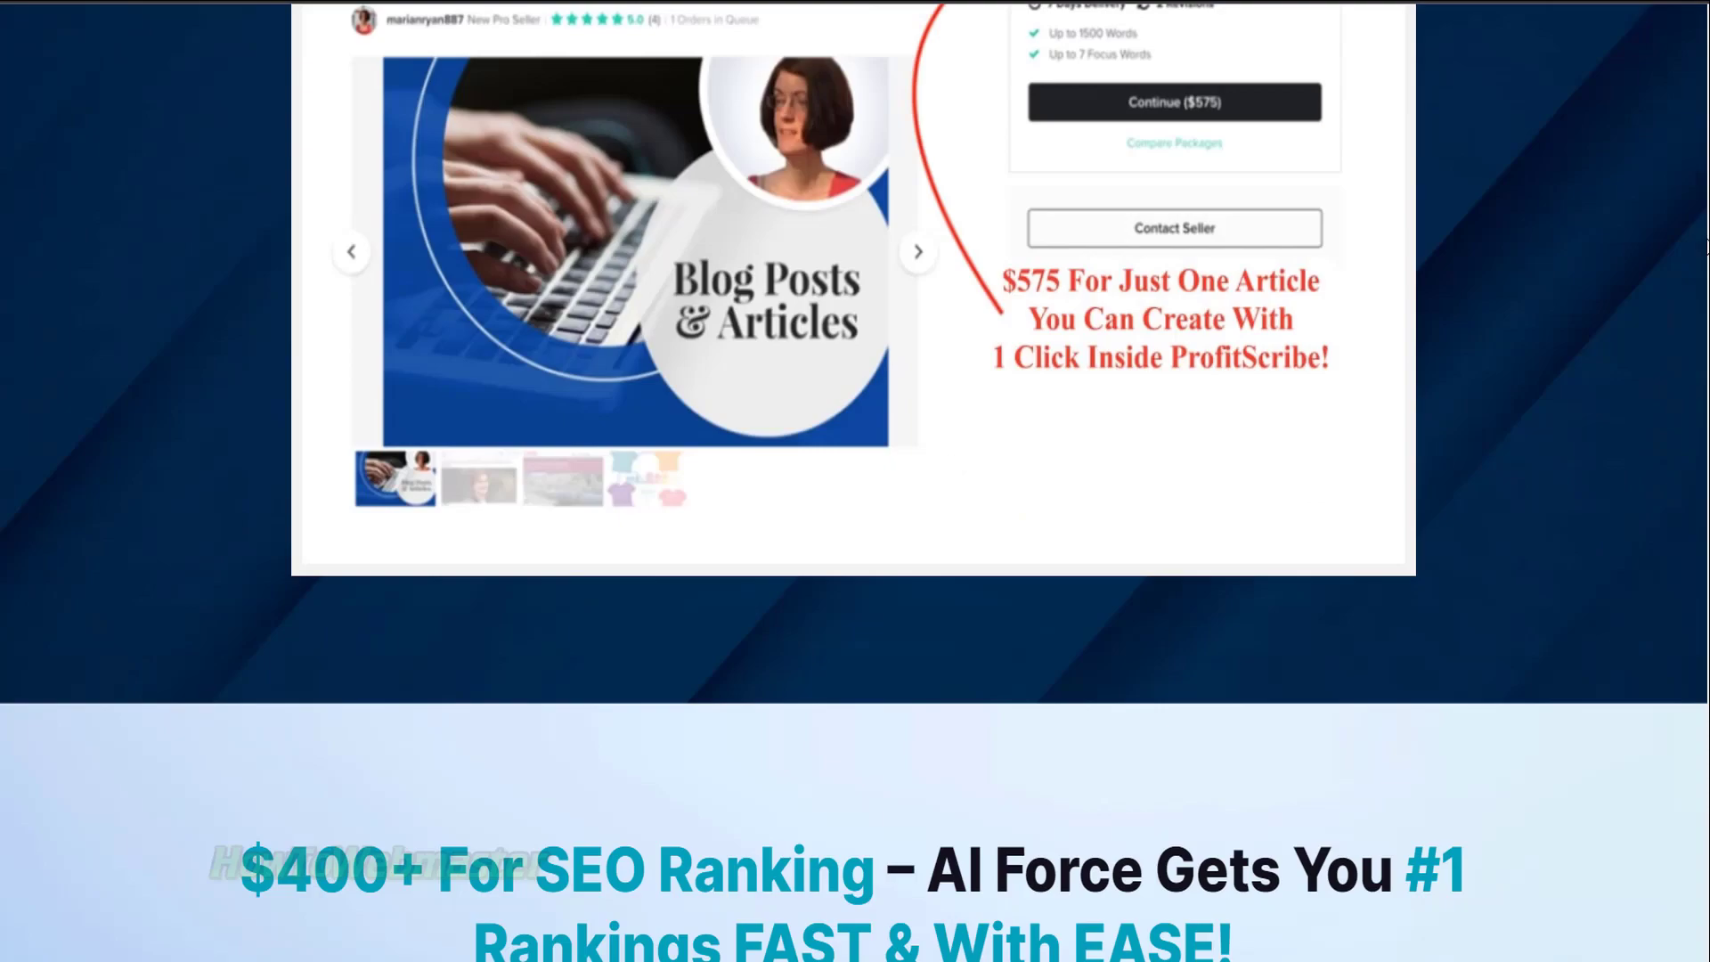
{"action": "scroll", "scroll_direction": "down", "scroll_amount": 3}
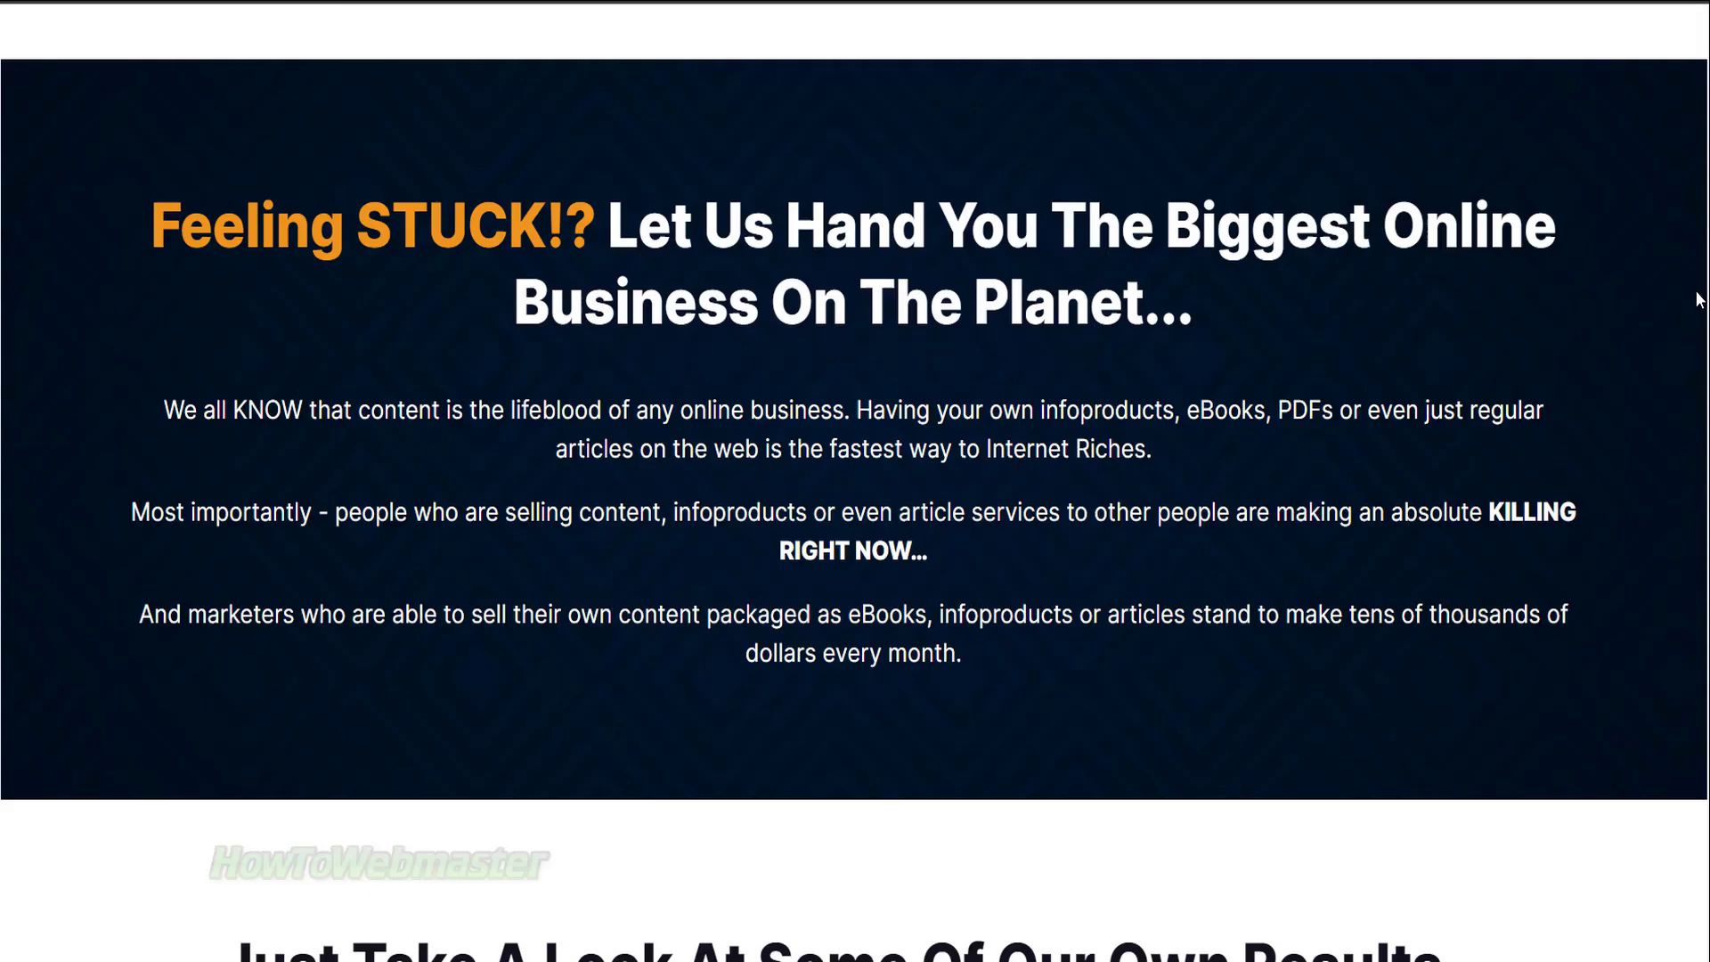
{"action": "scroll", "scroll_direction": "down", "scroll_amount": 3}
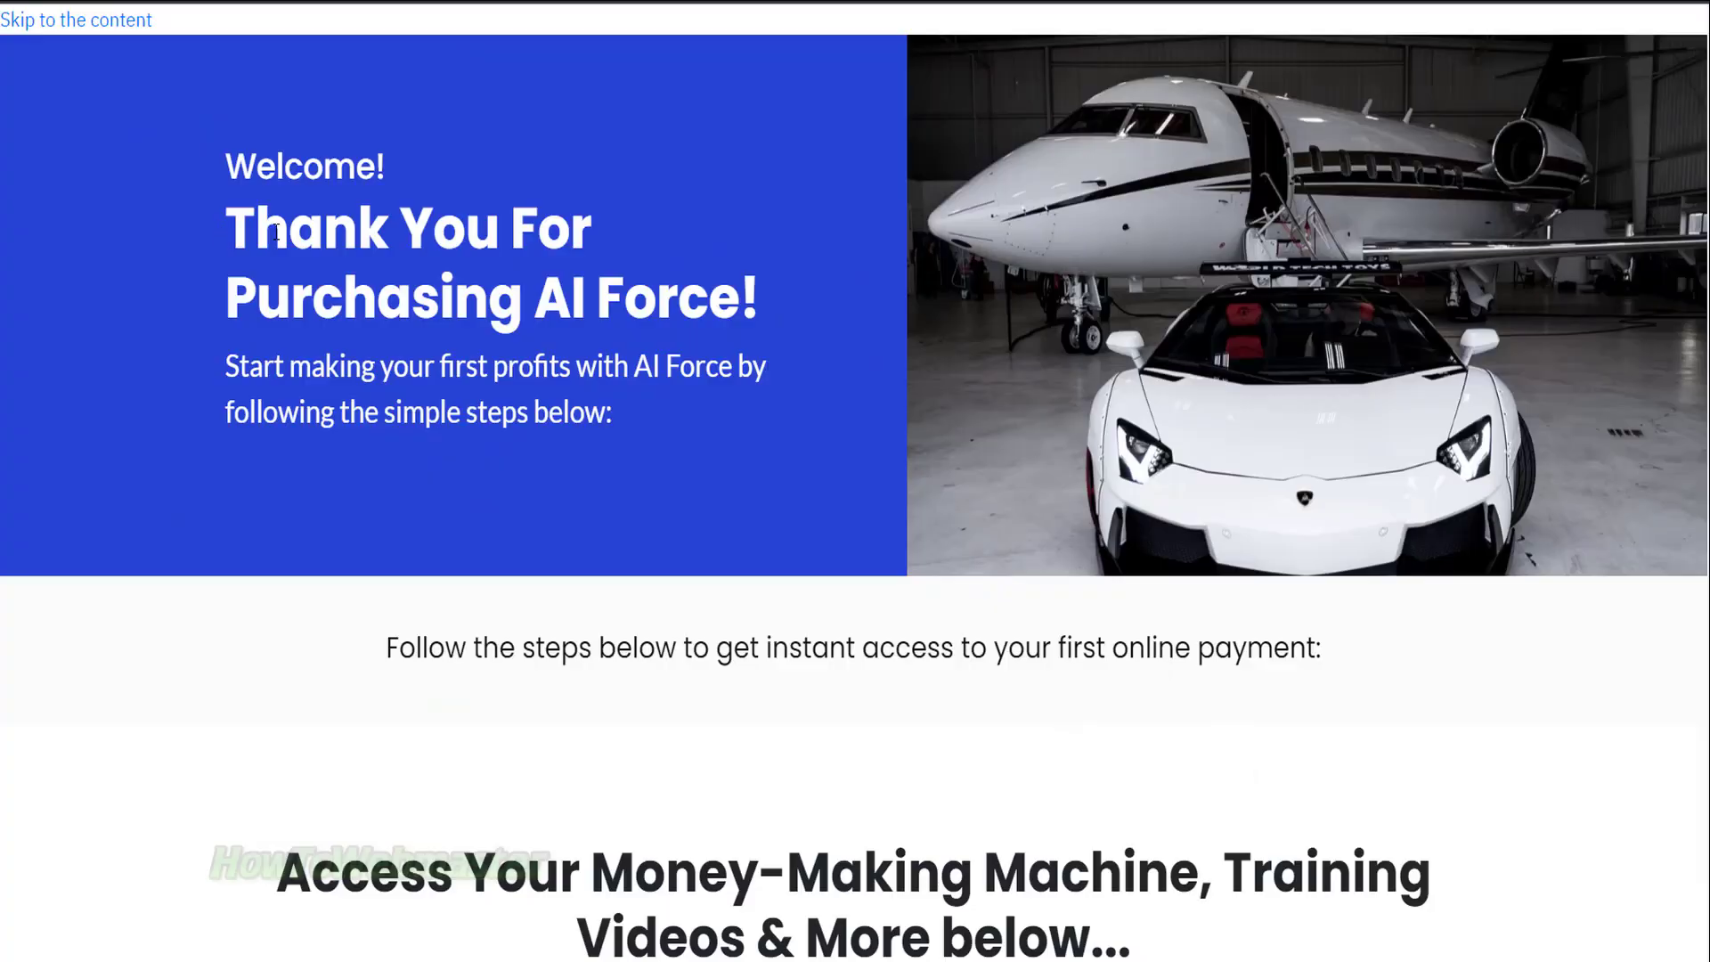
{"action": "scroll", "scroll_direction": "down", "scroll_amount": 3}
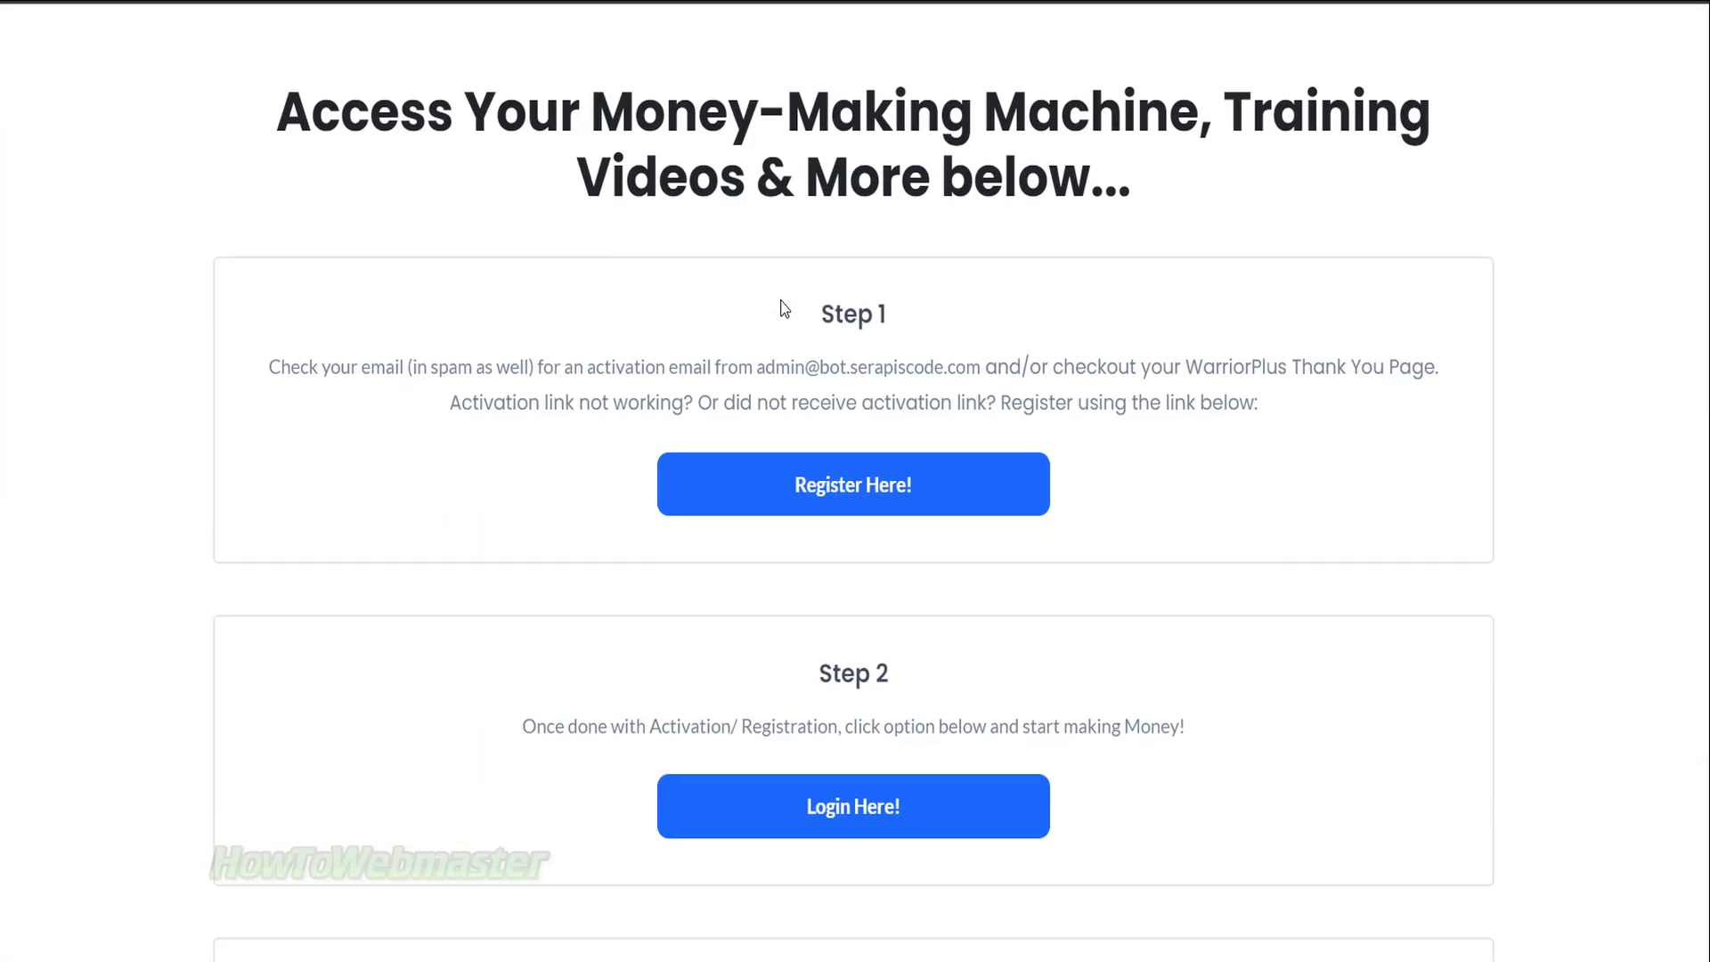
{"action": "scroll", "scroll_direction": "down", "scroll_amount": 3}
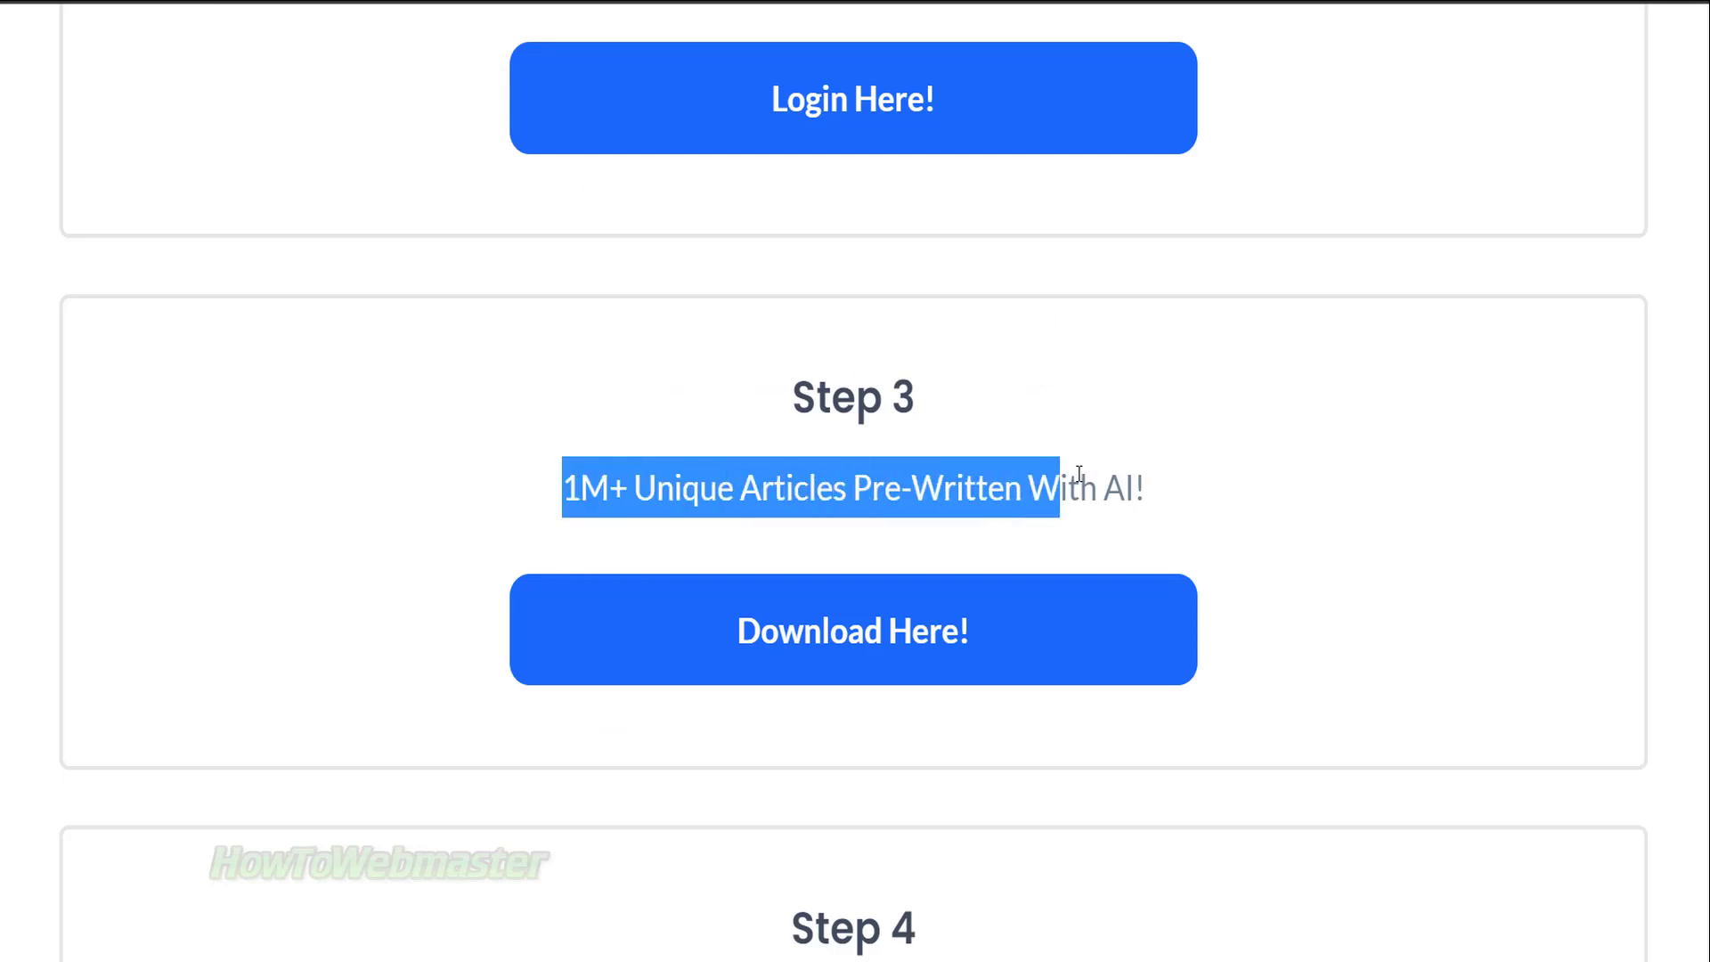
{"action": "right_click", "coordinate": [205, 175]}
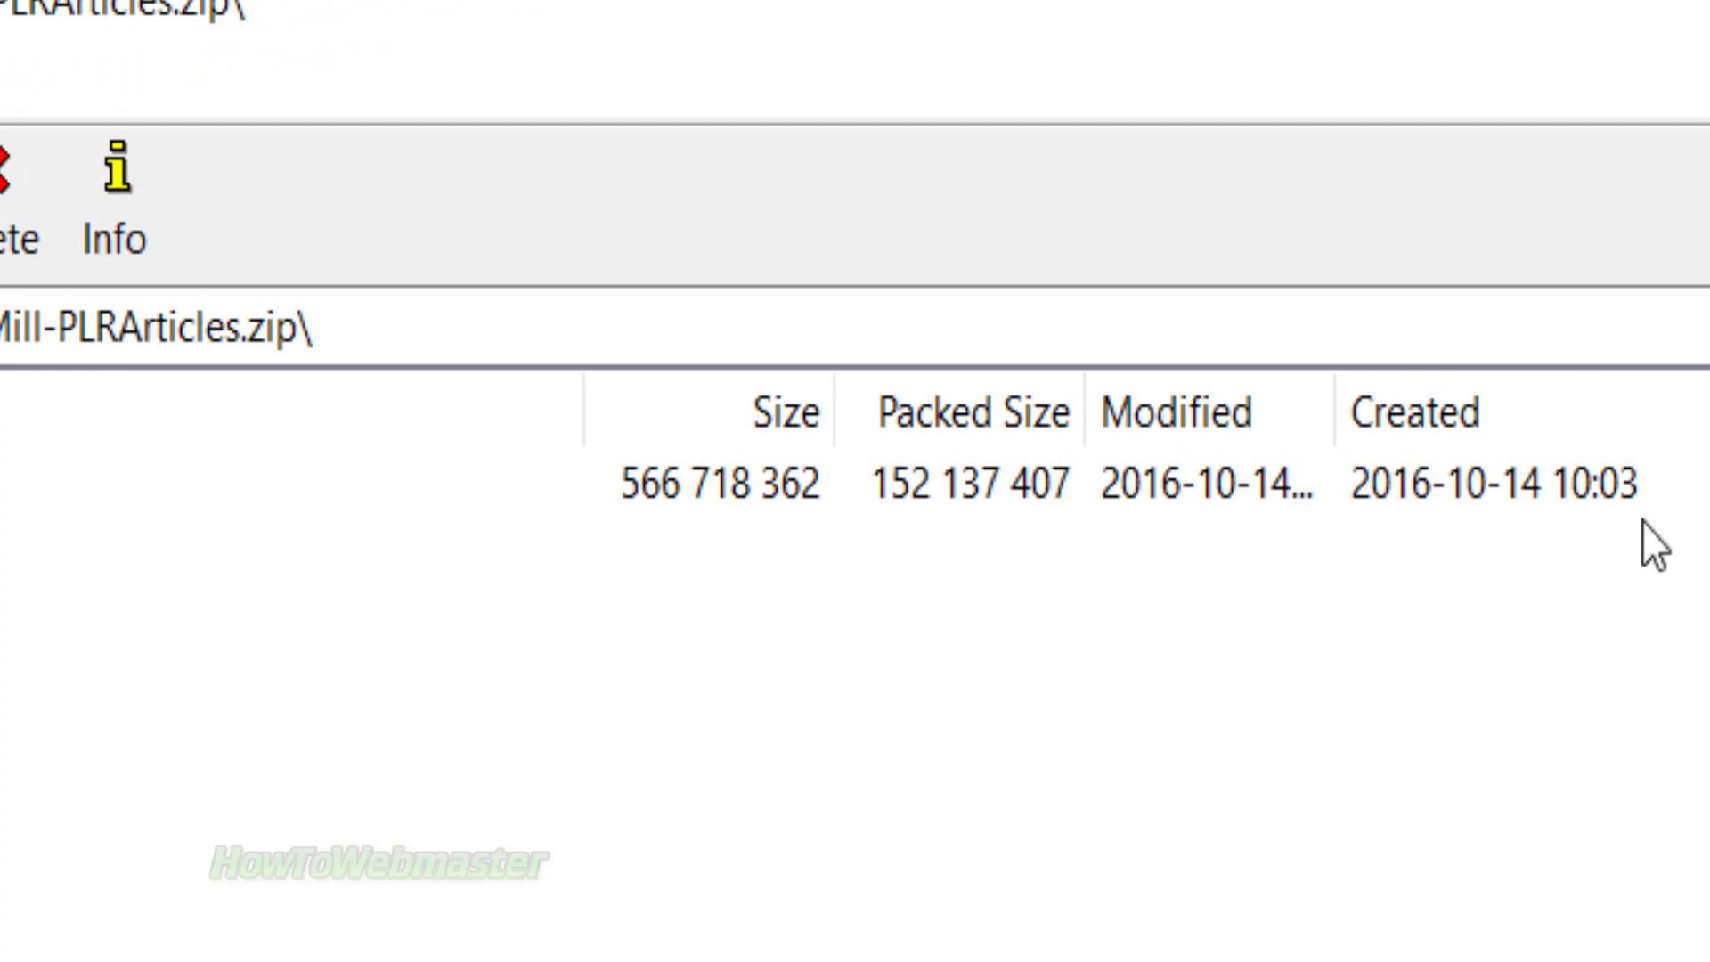
{"action": "mouse_move", "coordinate": [1423, 530]}
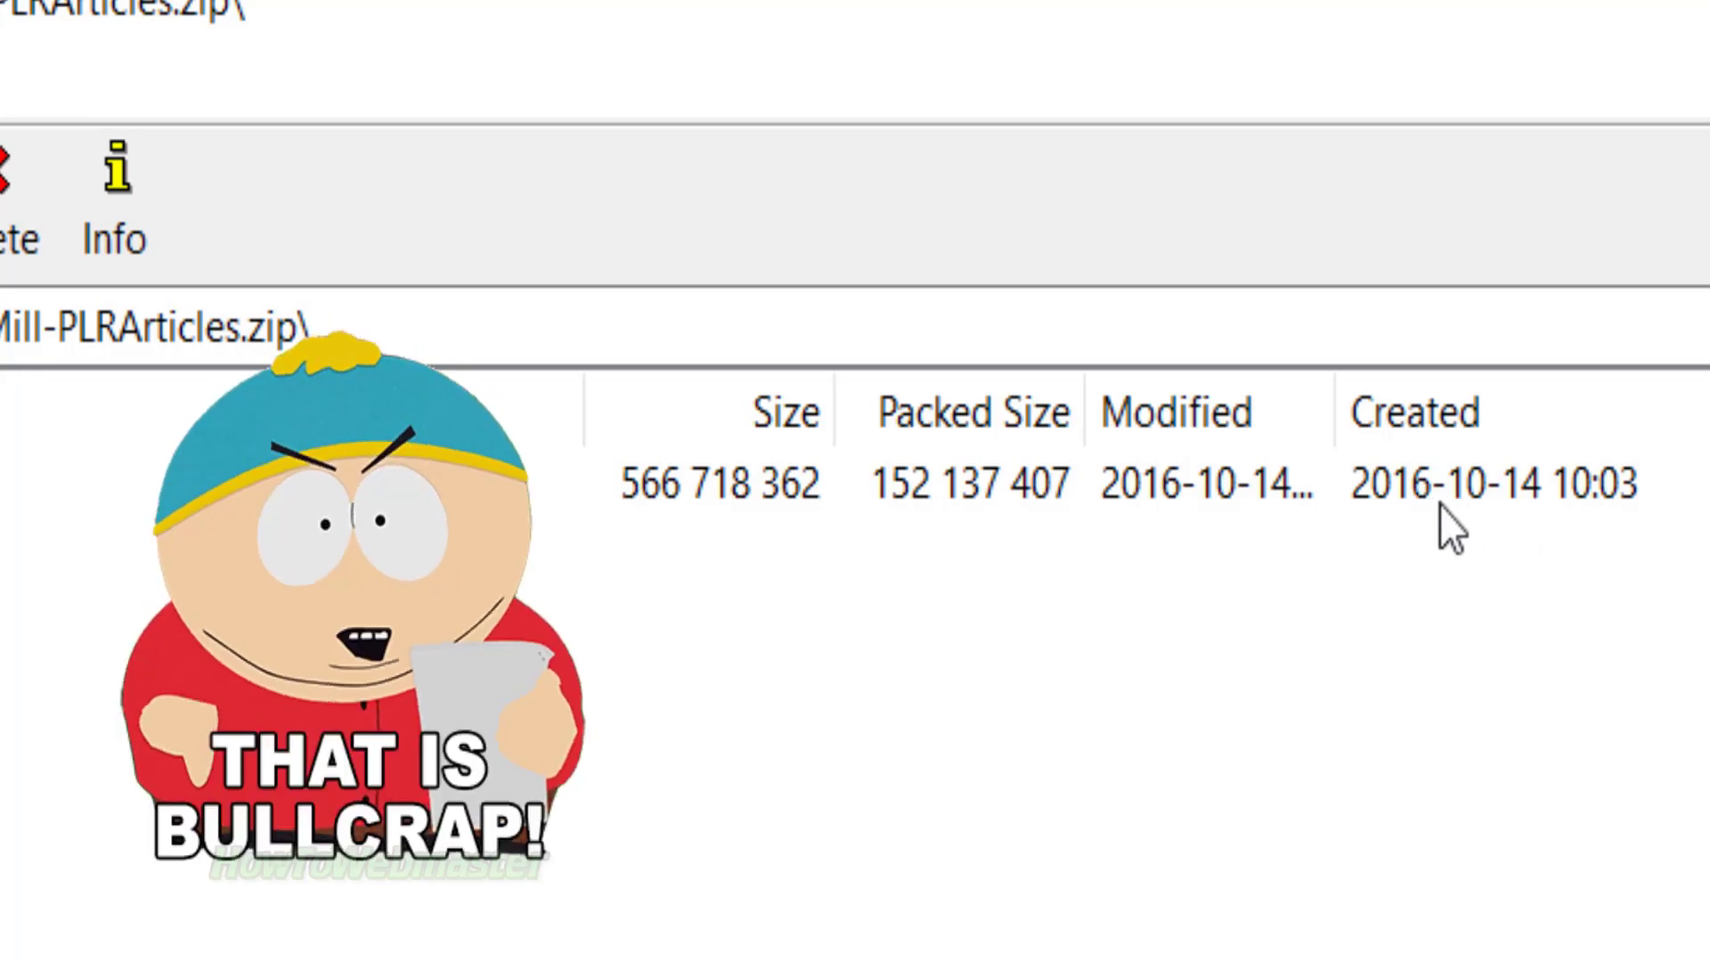
{"action": "mouse_move", "coordinate": [1294, 497]}
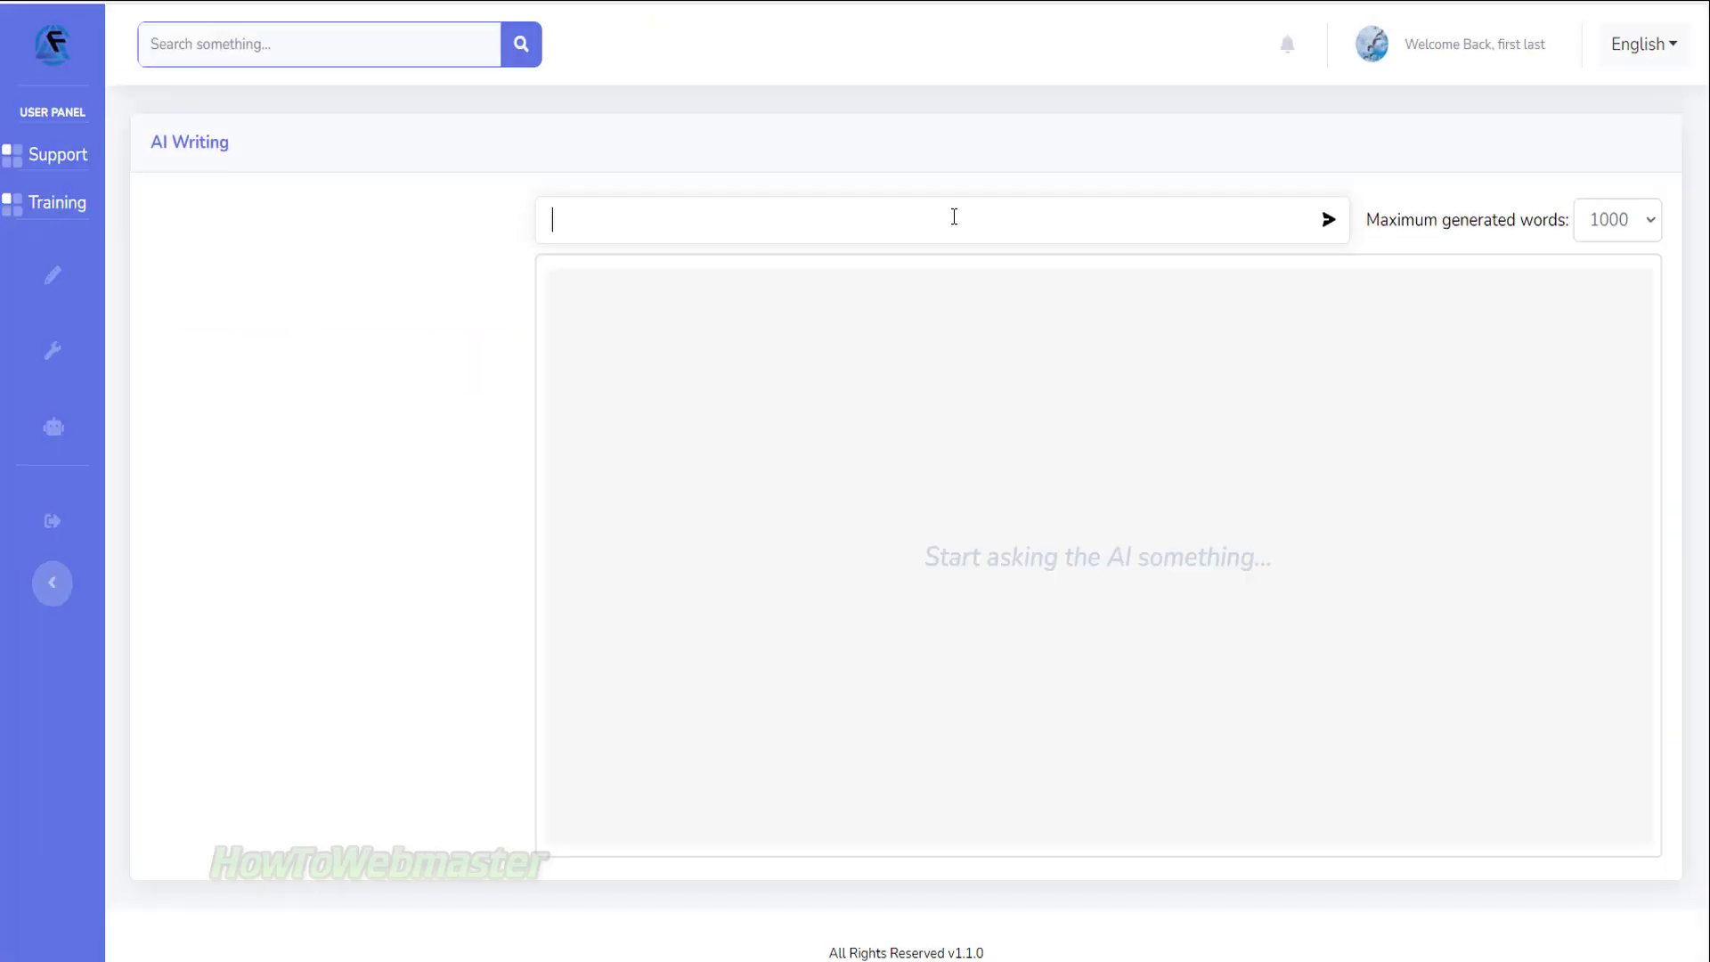
Step: Ask the AI writer 'How to Setup and Use Wordpress' and submit the prompt
{"action": "type", "text": "How to Setup and Use Wordpress"}
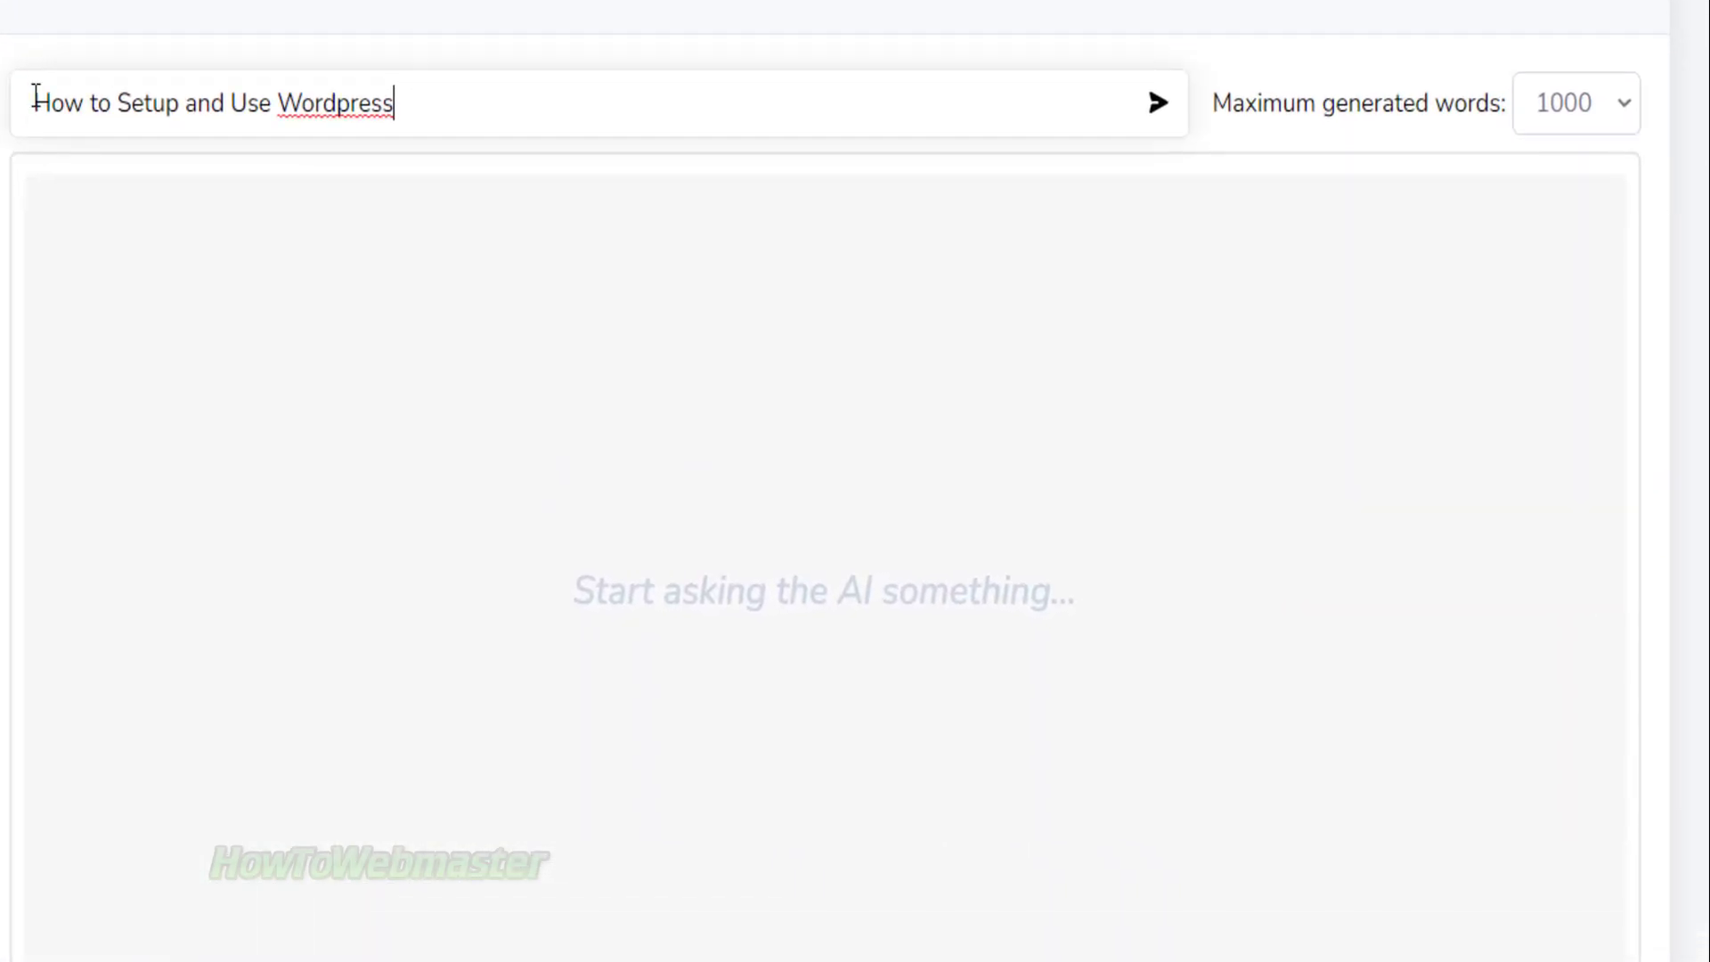
{"action": "triple_click", "coordinate": [207, 104]}
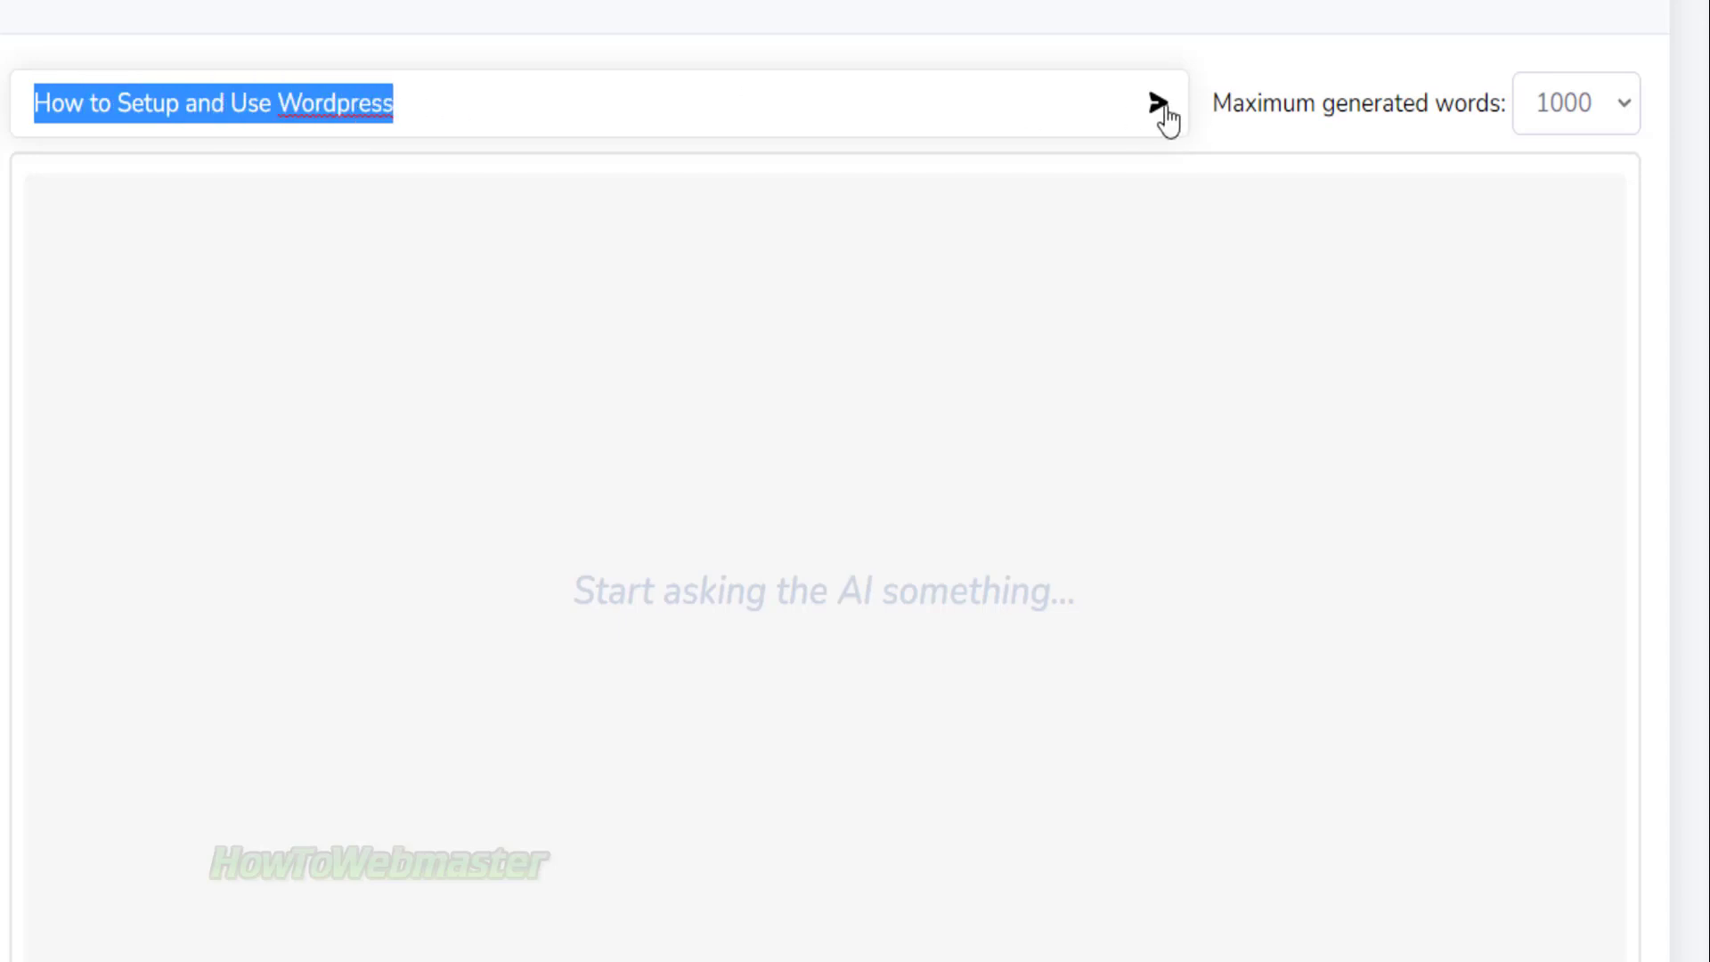
{"action": "left_click", "coordinate": [1158, 105]}
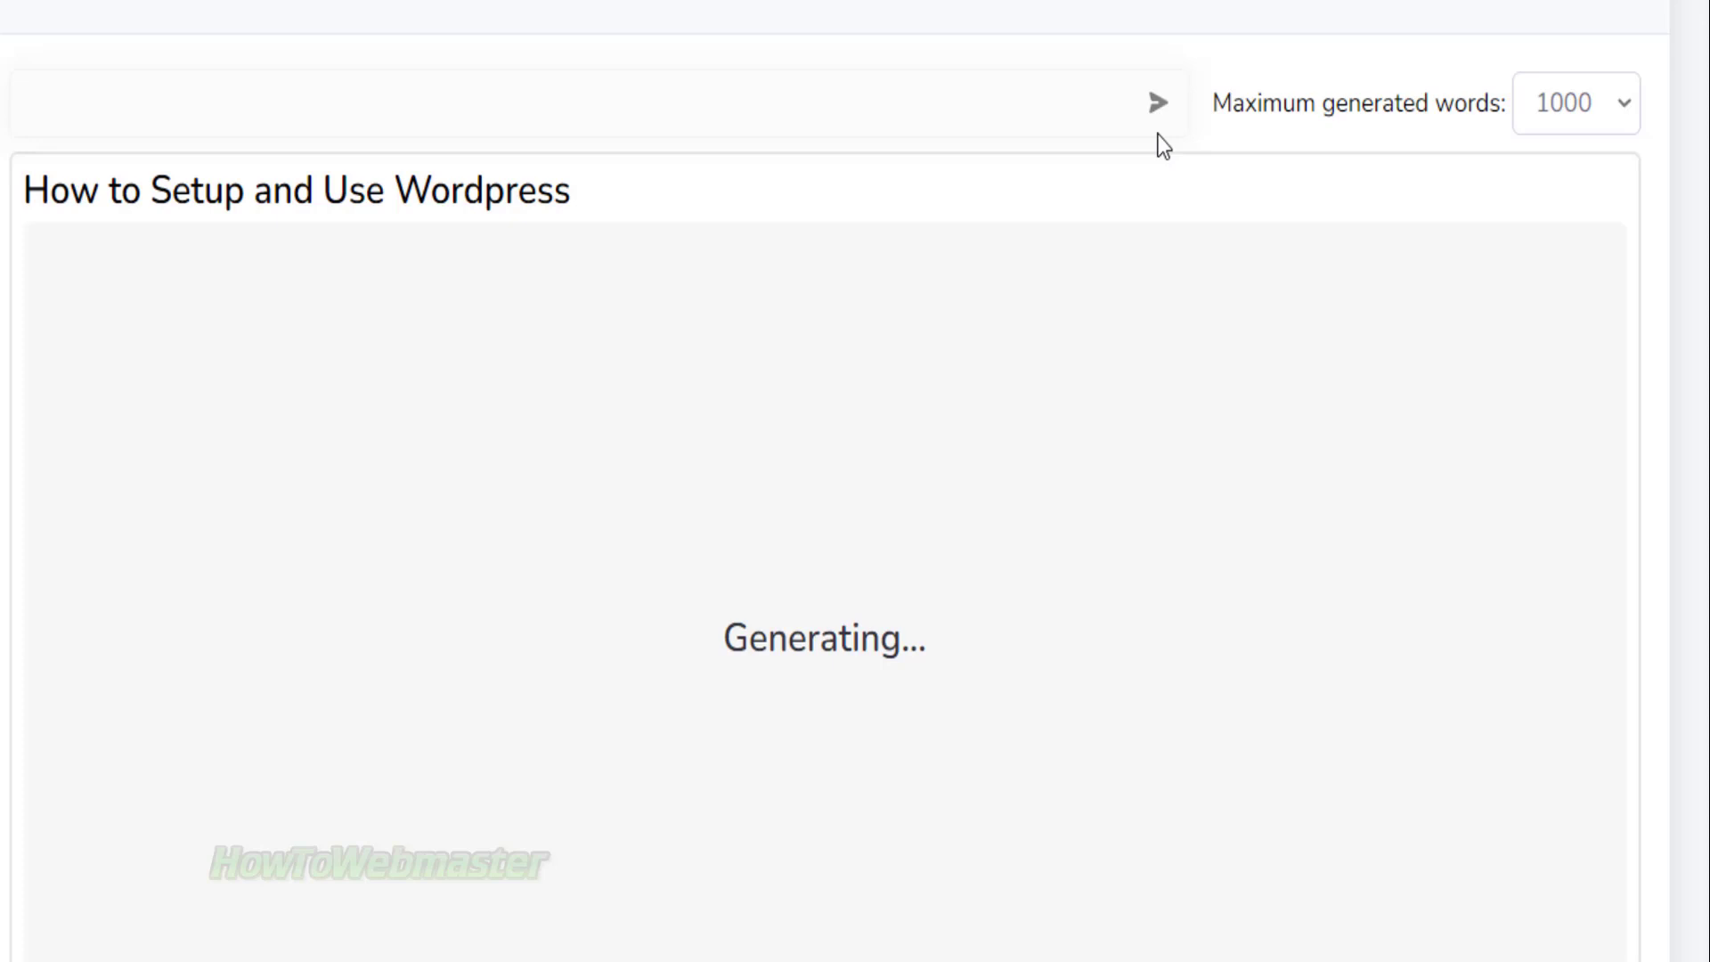
{"action": "mouse_move", "coordinate": [1073, 316]}
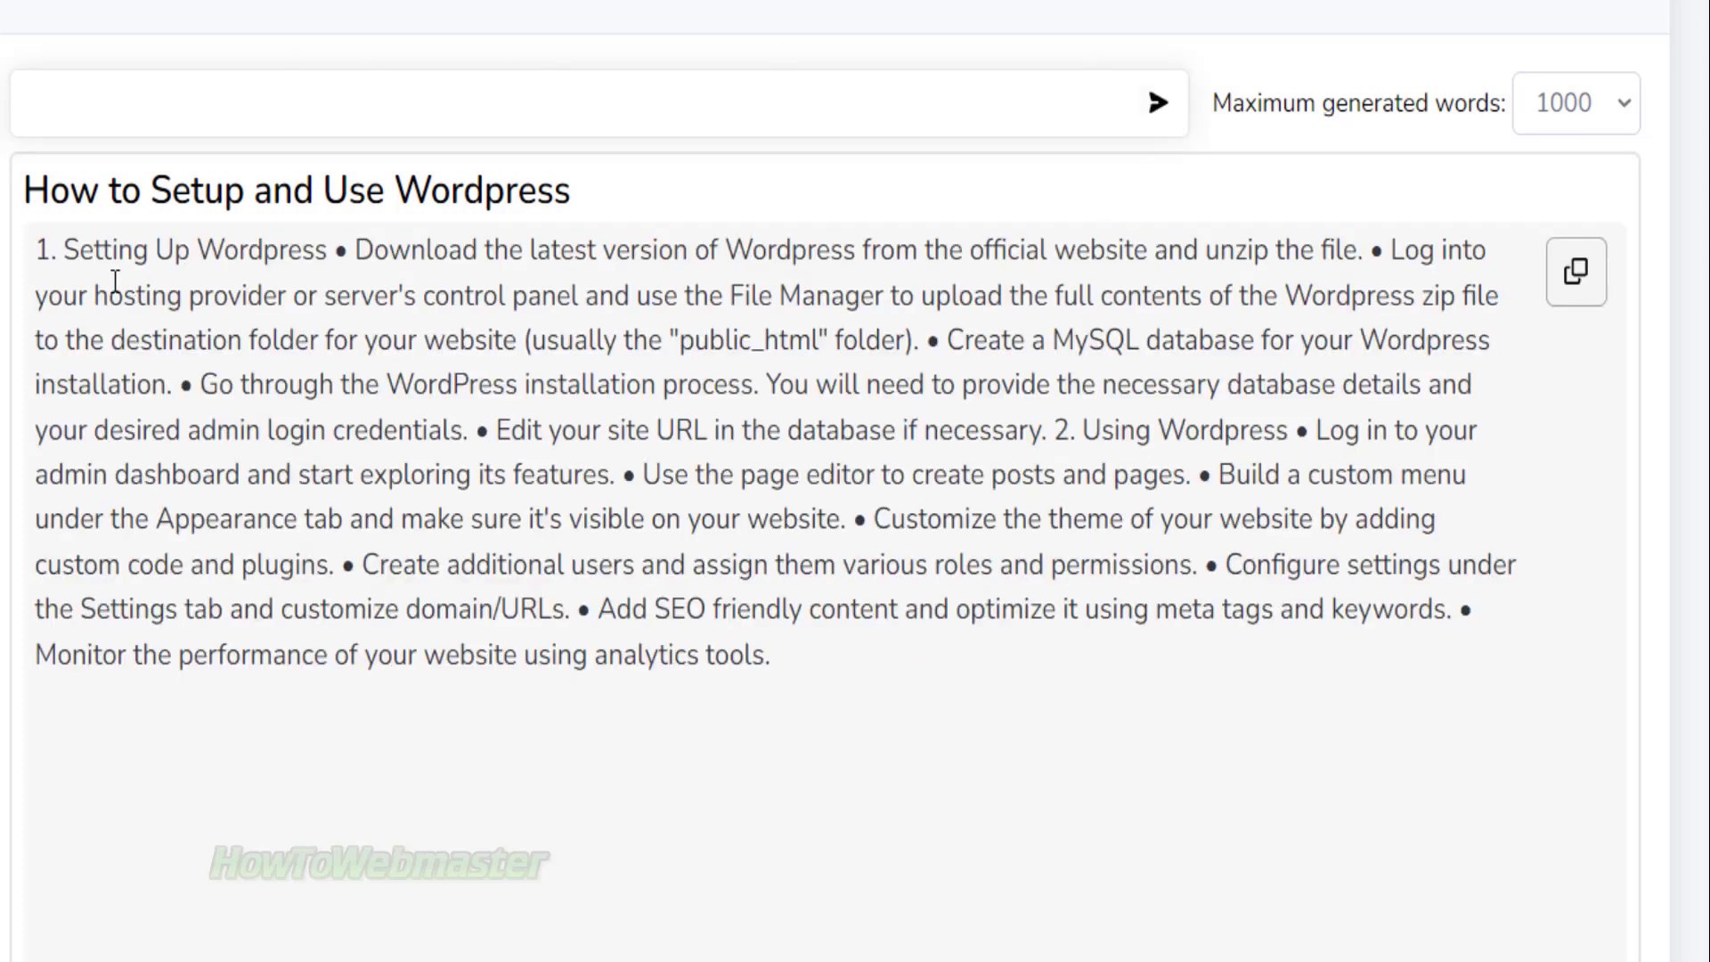
Step: Highlight the setup steps and then the Using Wordpress section of the generated answer
{"action": "left_click_drag", "start_coordinate": [36, 249], "coordinate": [644, 296]}
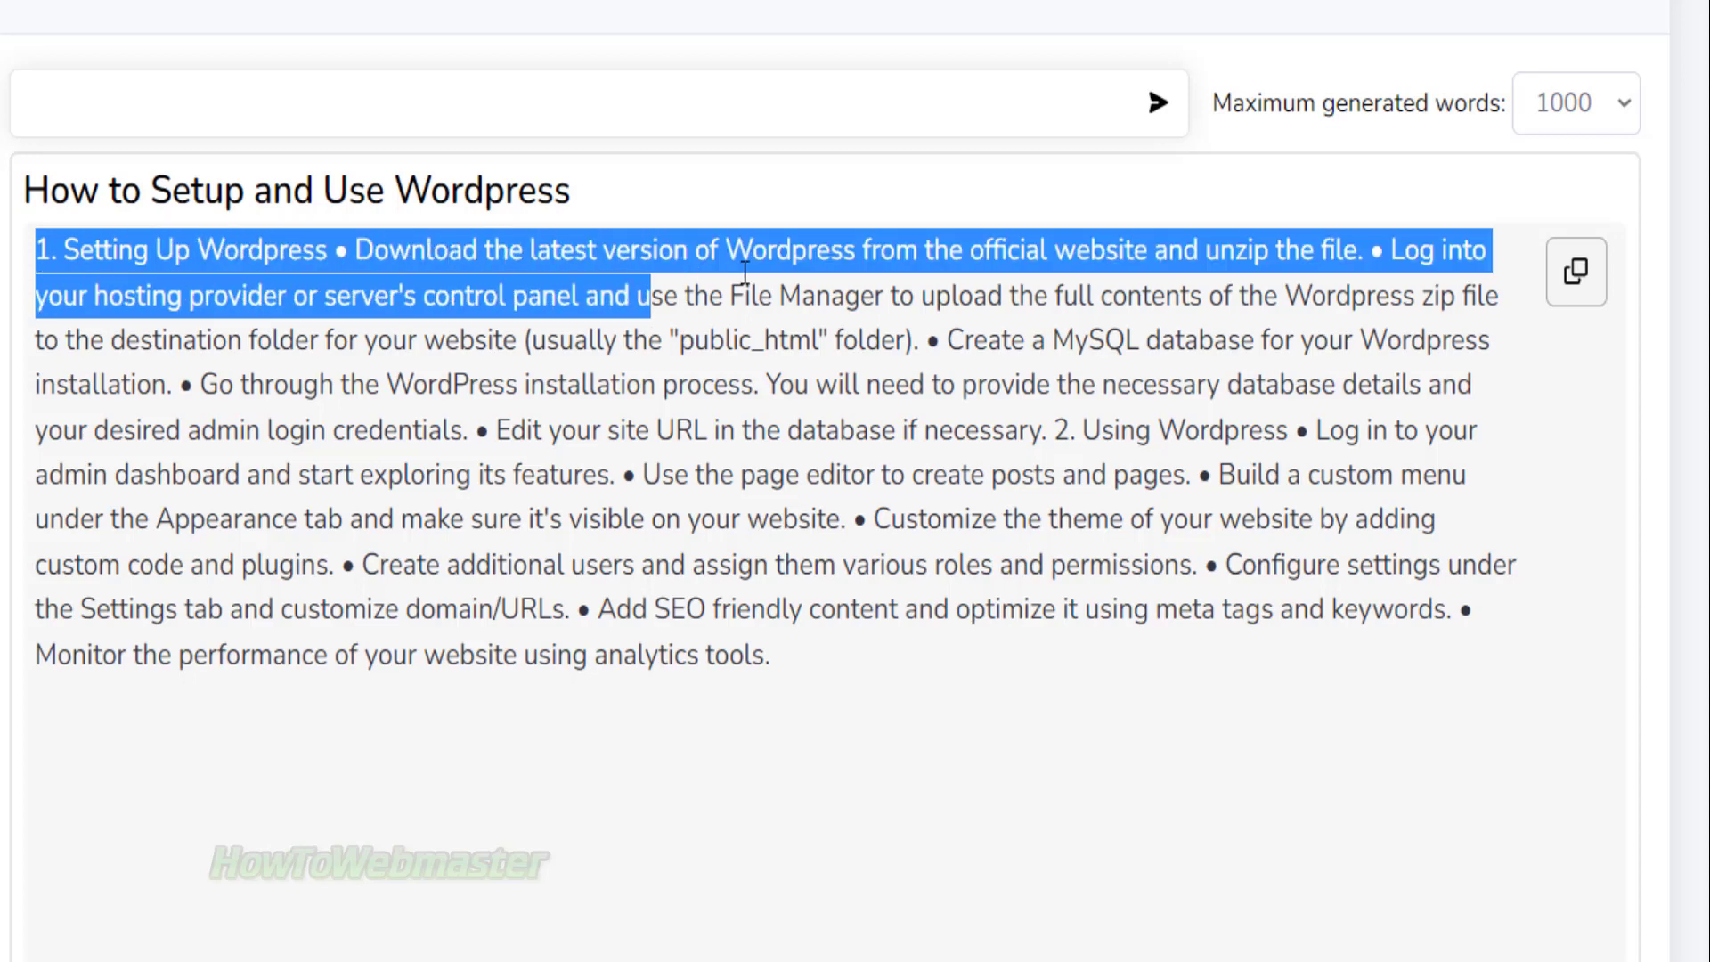
{"action": "left_click", "coordinate": [1009, 504]}
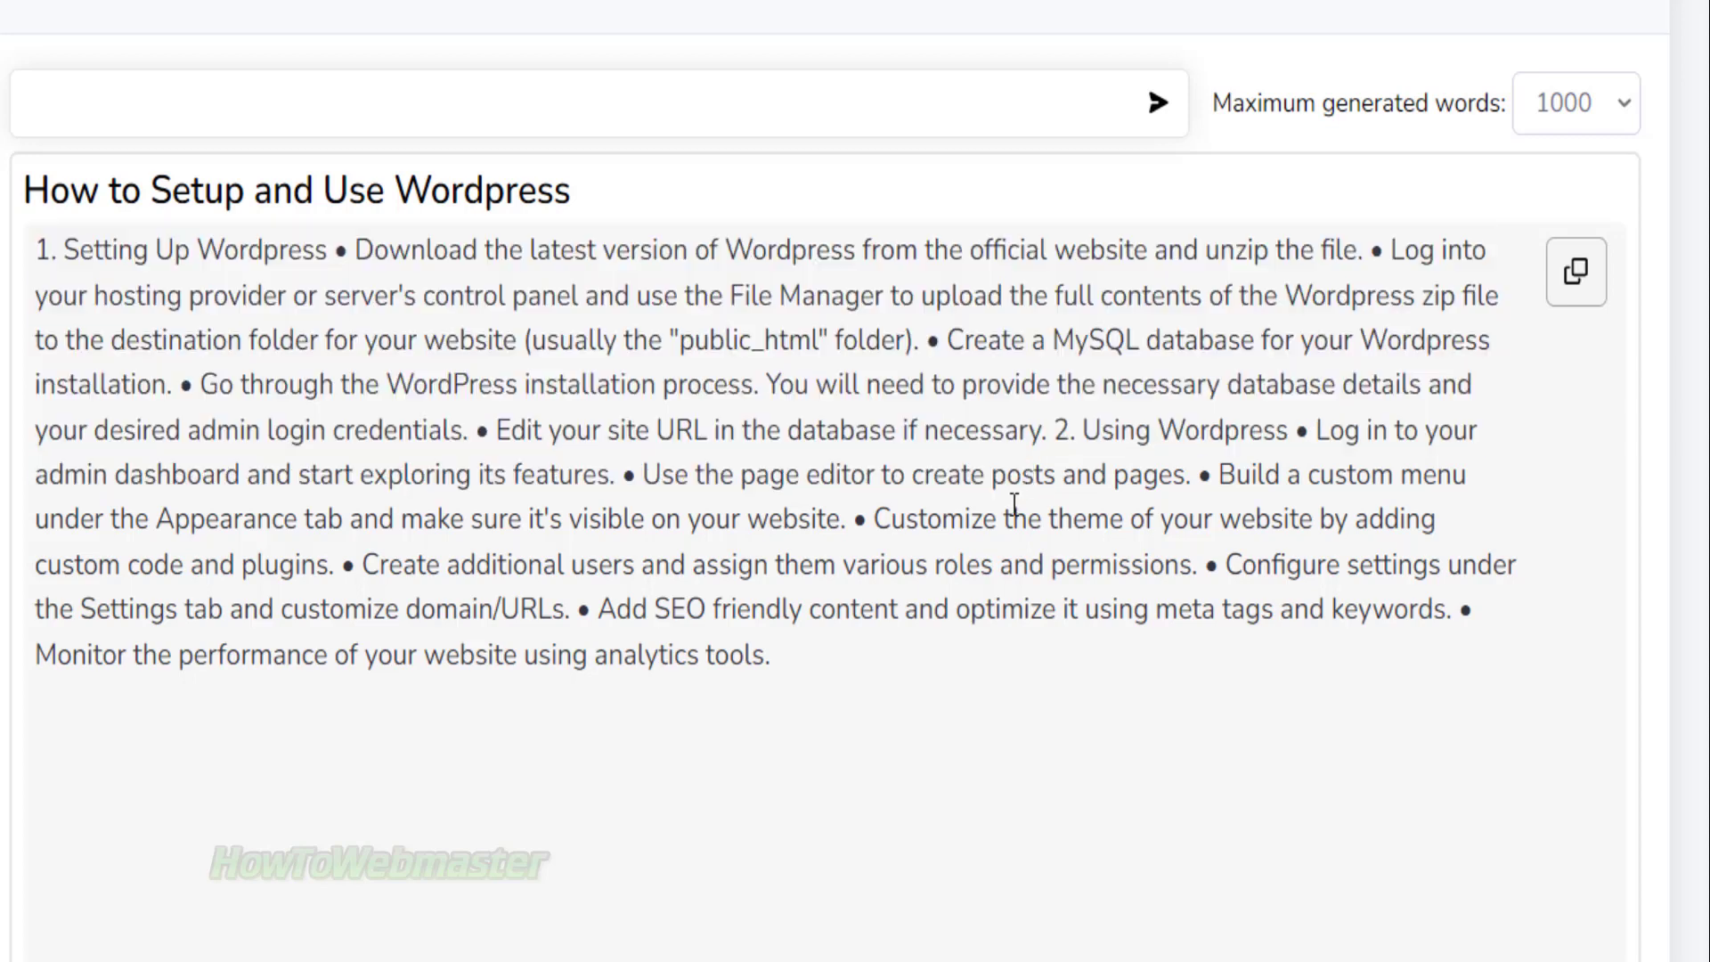
{"action": "left_click_drag", "start_coordinate": [1052, 429], "coordinate": [1130, 565]}
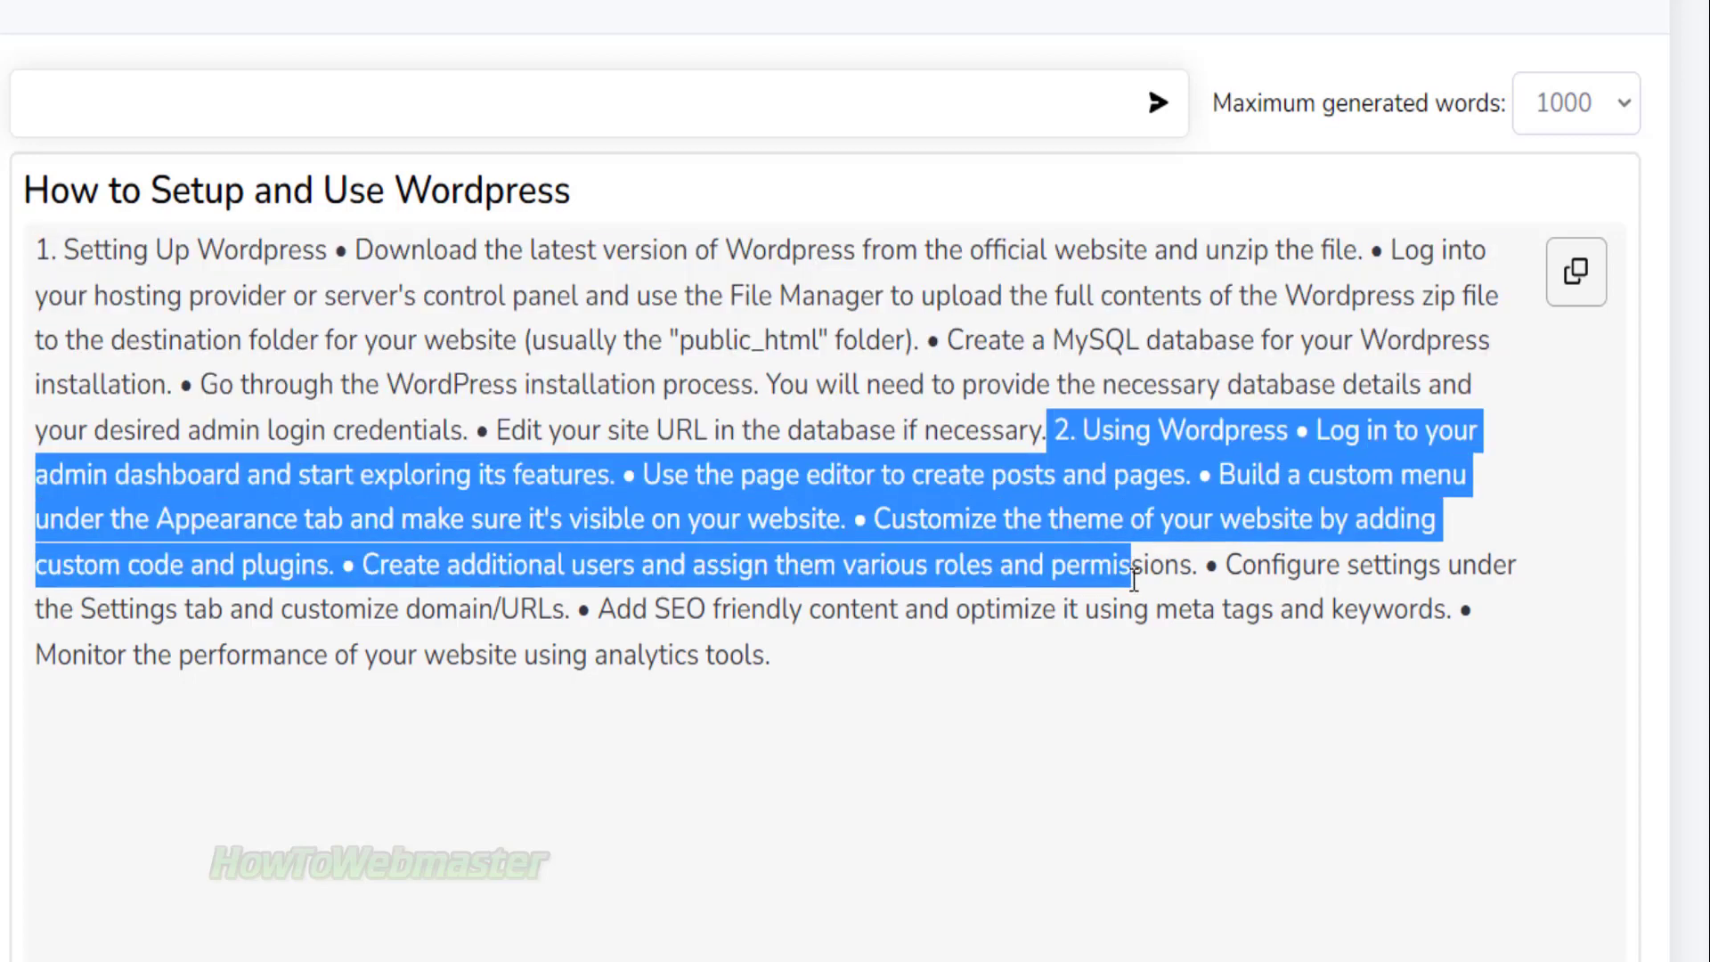
{"action": "left_click_drag", "start_coordinate": [1130, 579], "coordinate": [770, 656]}
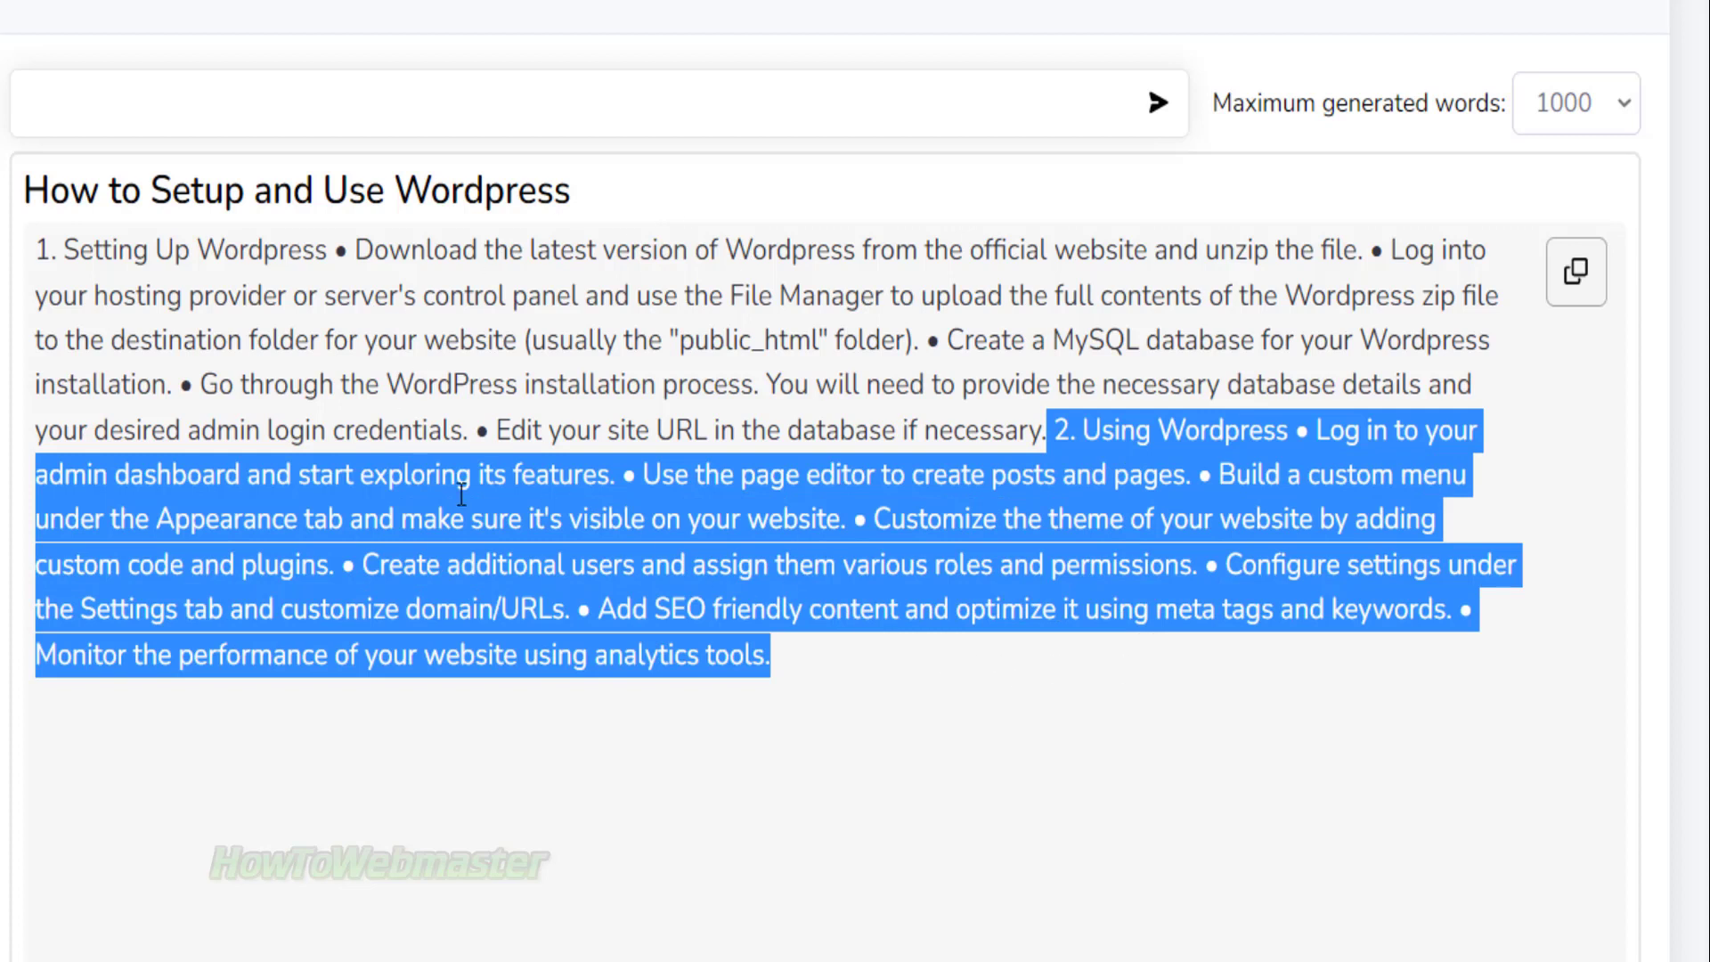
{"action": "mouse_move", "coordinate": [235, 128]}
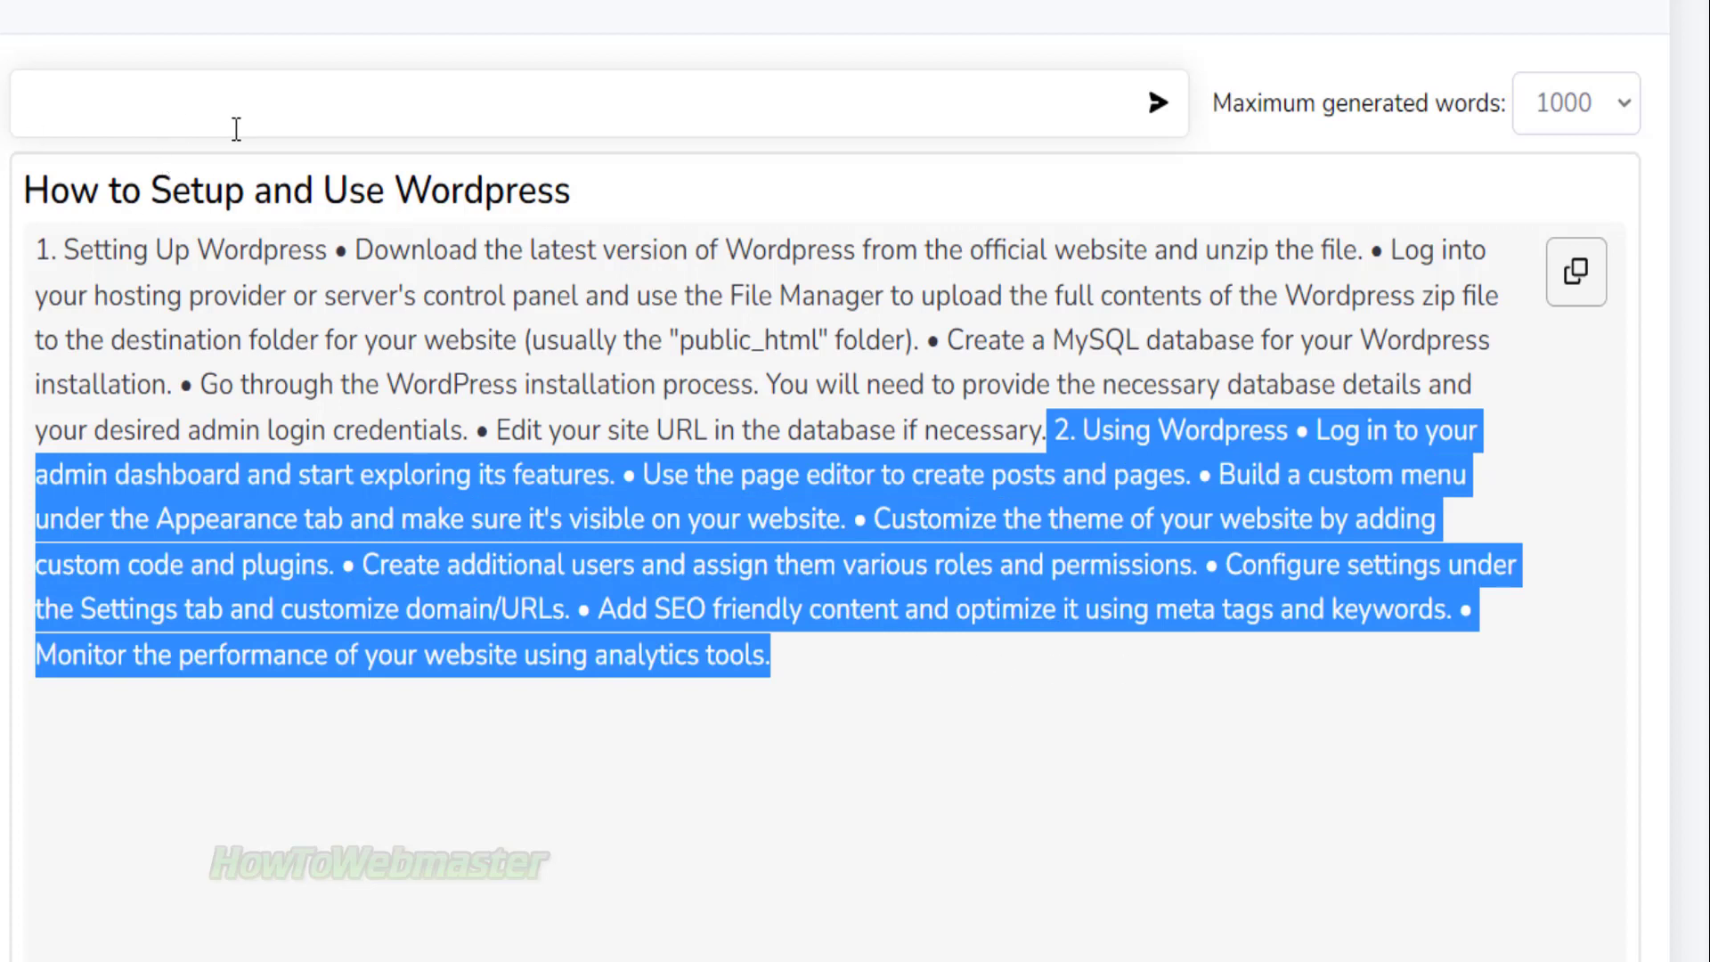
{"action": "mouse_move", "coordinate": [653, 110]}
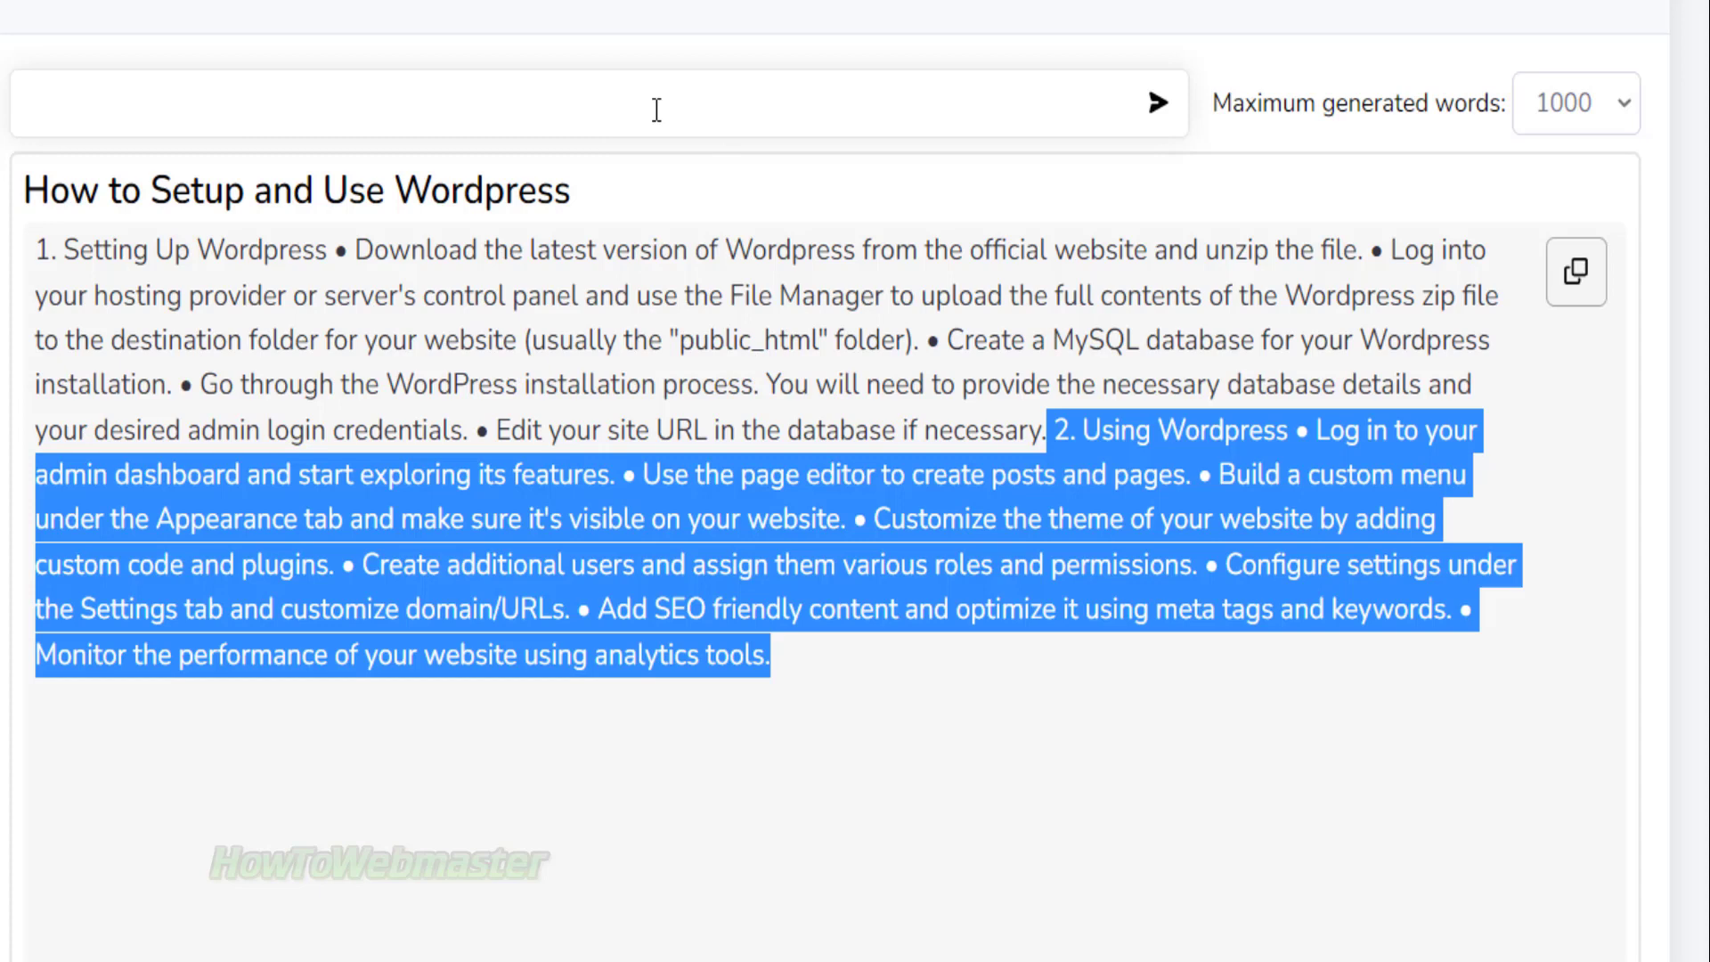
Step: Submit 'top 5 wordpress hosting providers' and get the list of five hosts
{"action": "type", "text": "top 5 wordpress hosting providers"}
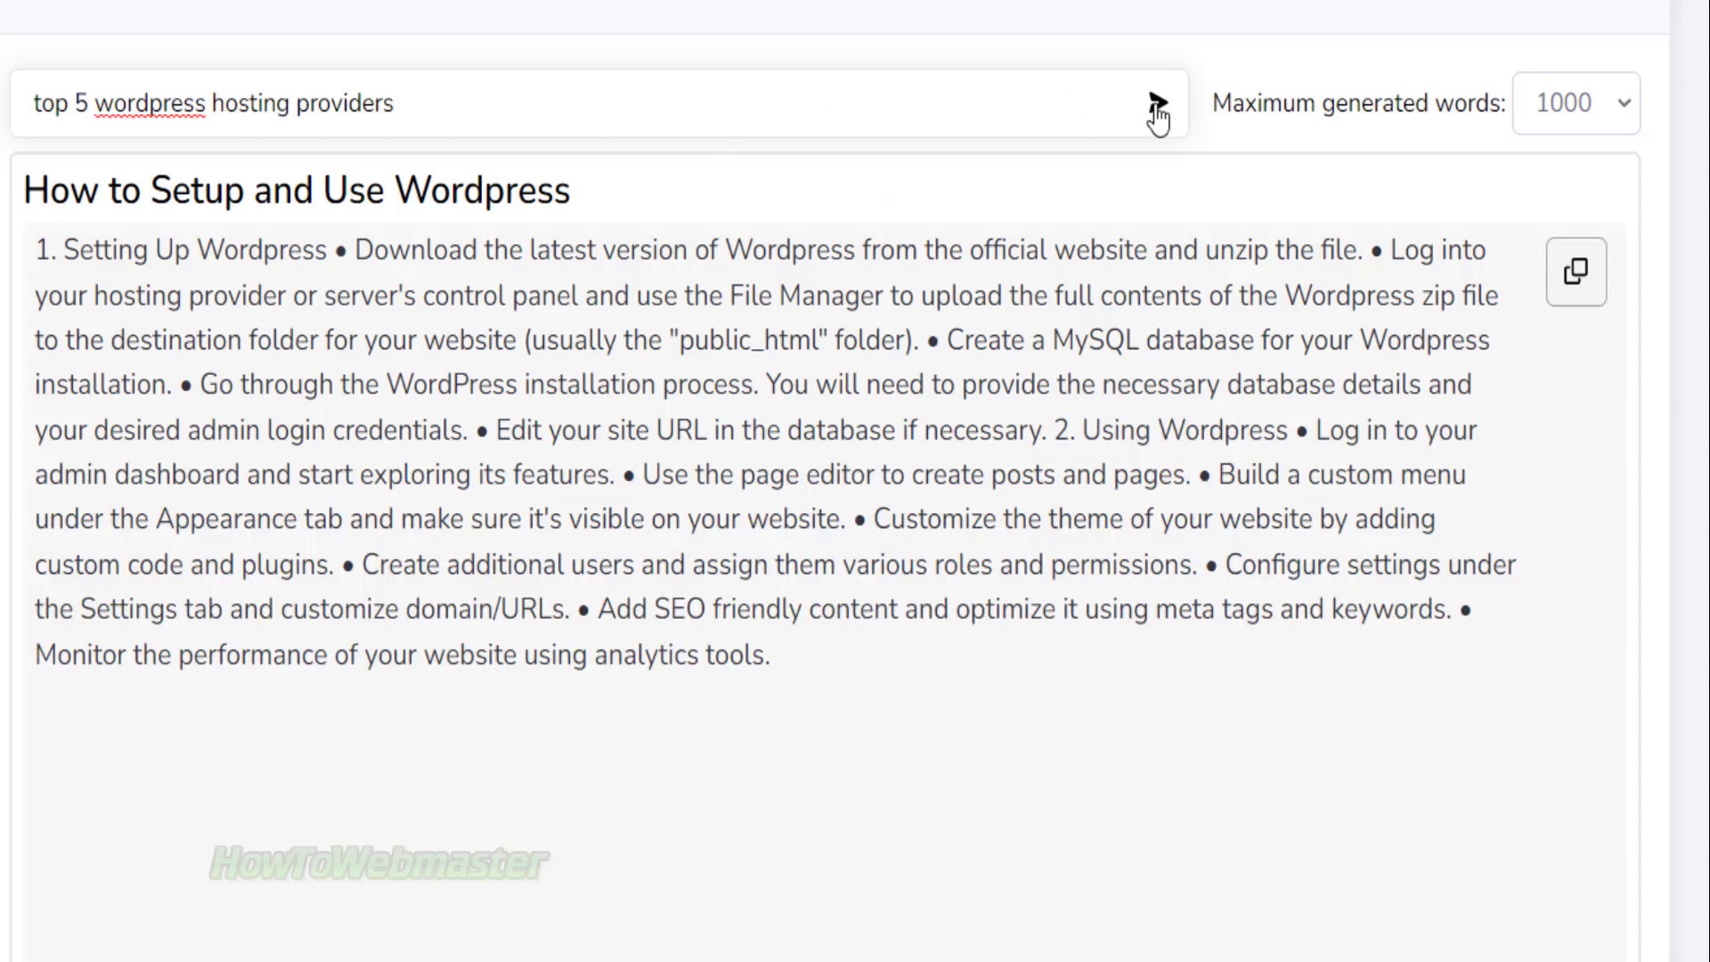
{"action": "left_click", "coordinate": [1158, 103]}
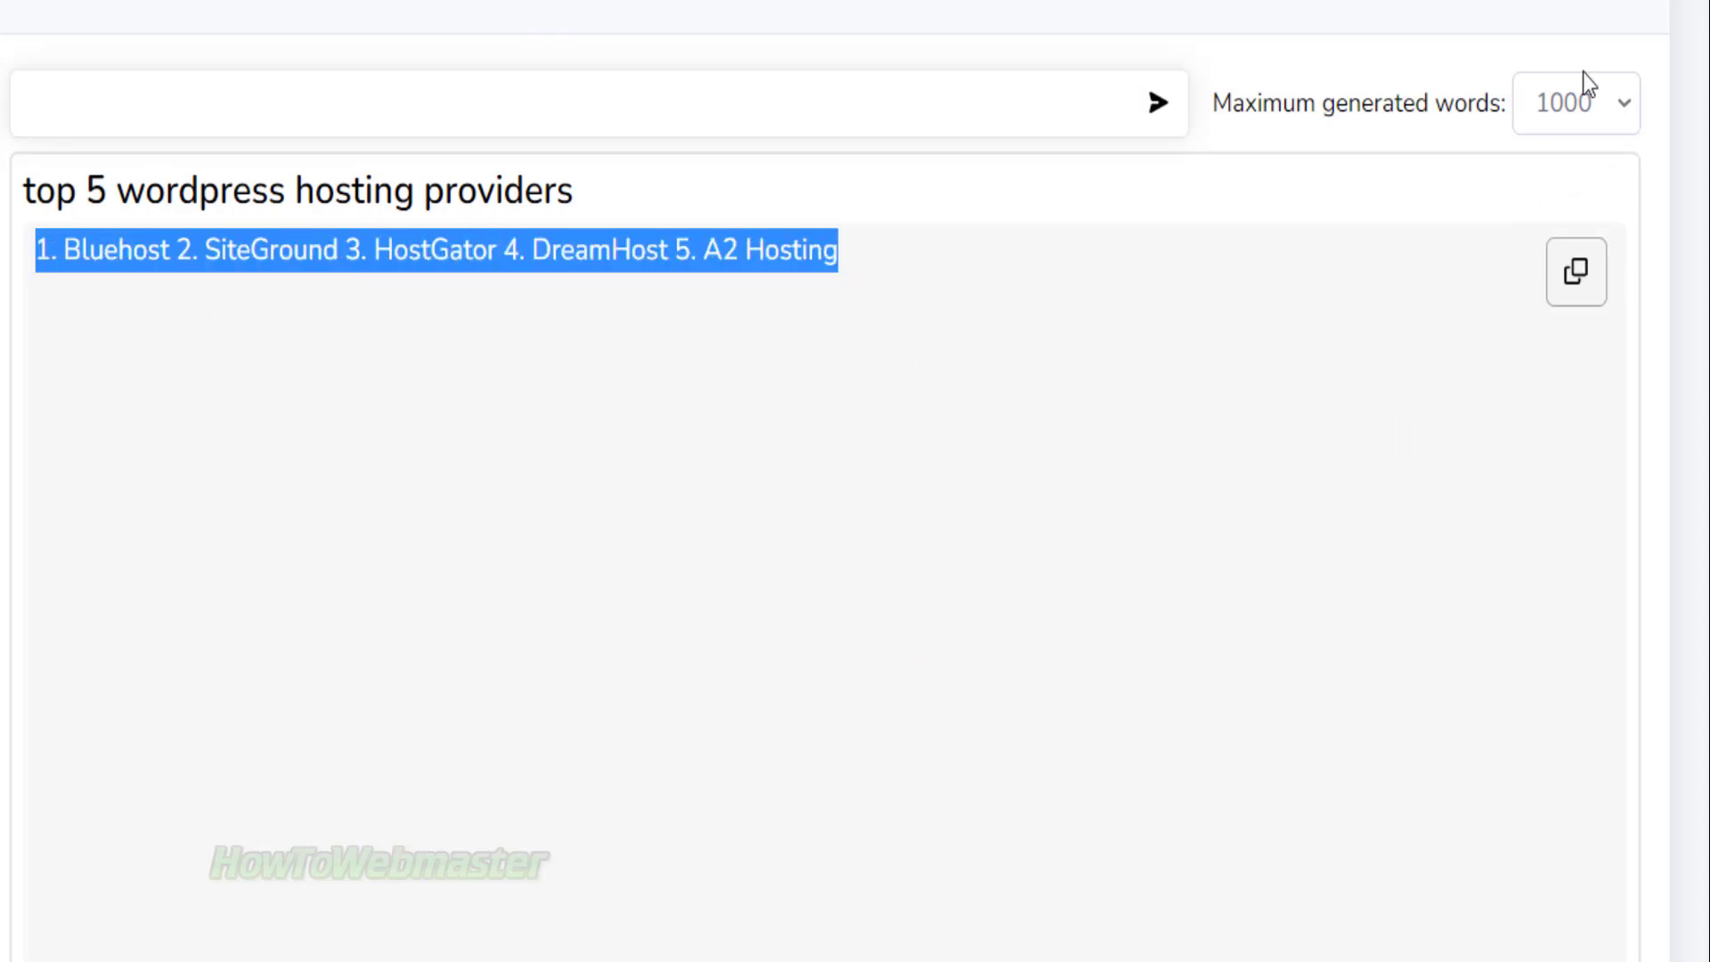
{"action": "left_click", "coordinate": [484, 529]}
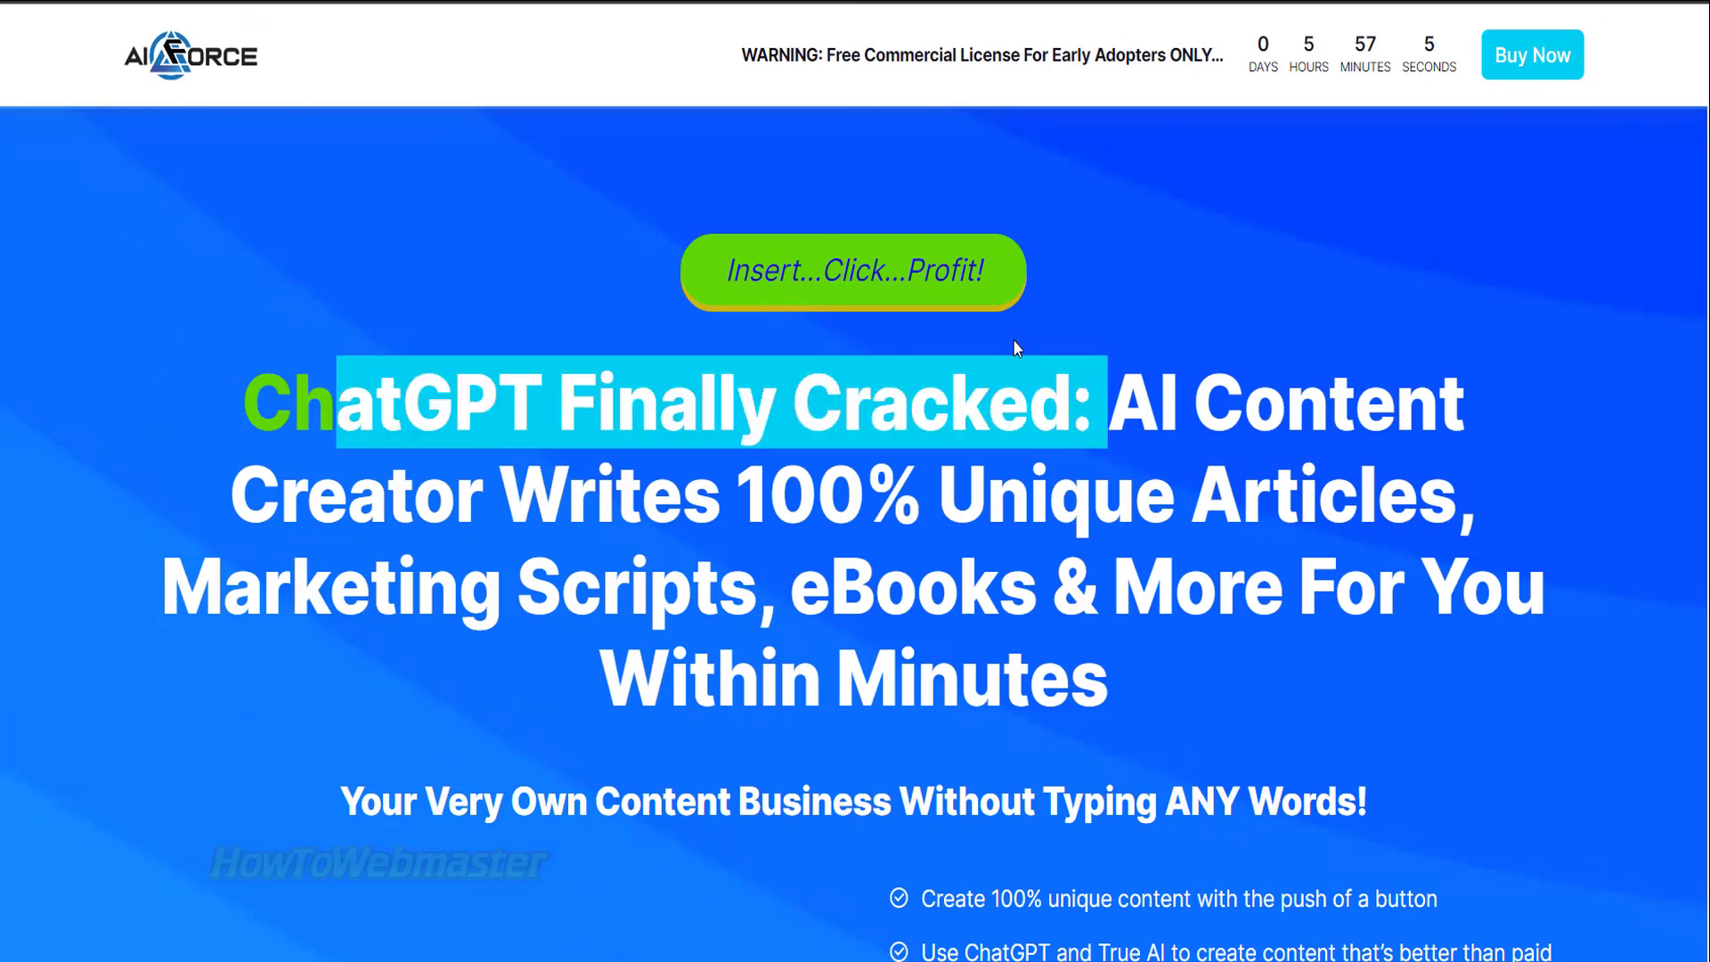
Step: Scroll the sales page down to the countdown and Add To Cart launch offer
{"action": "scroll", "scroll_direction": "down", "scroll_amount": 3}
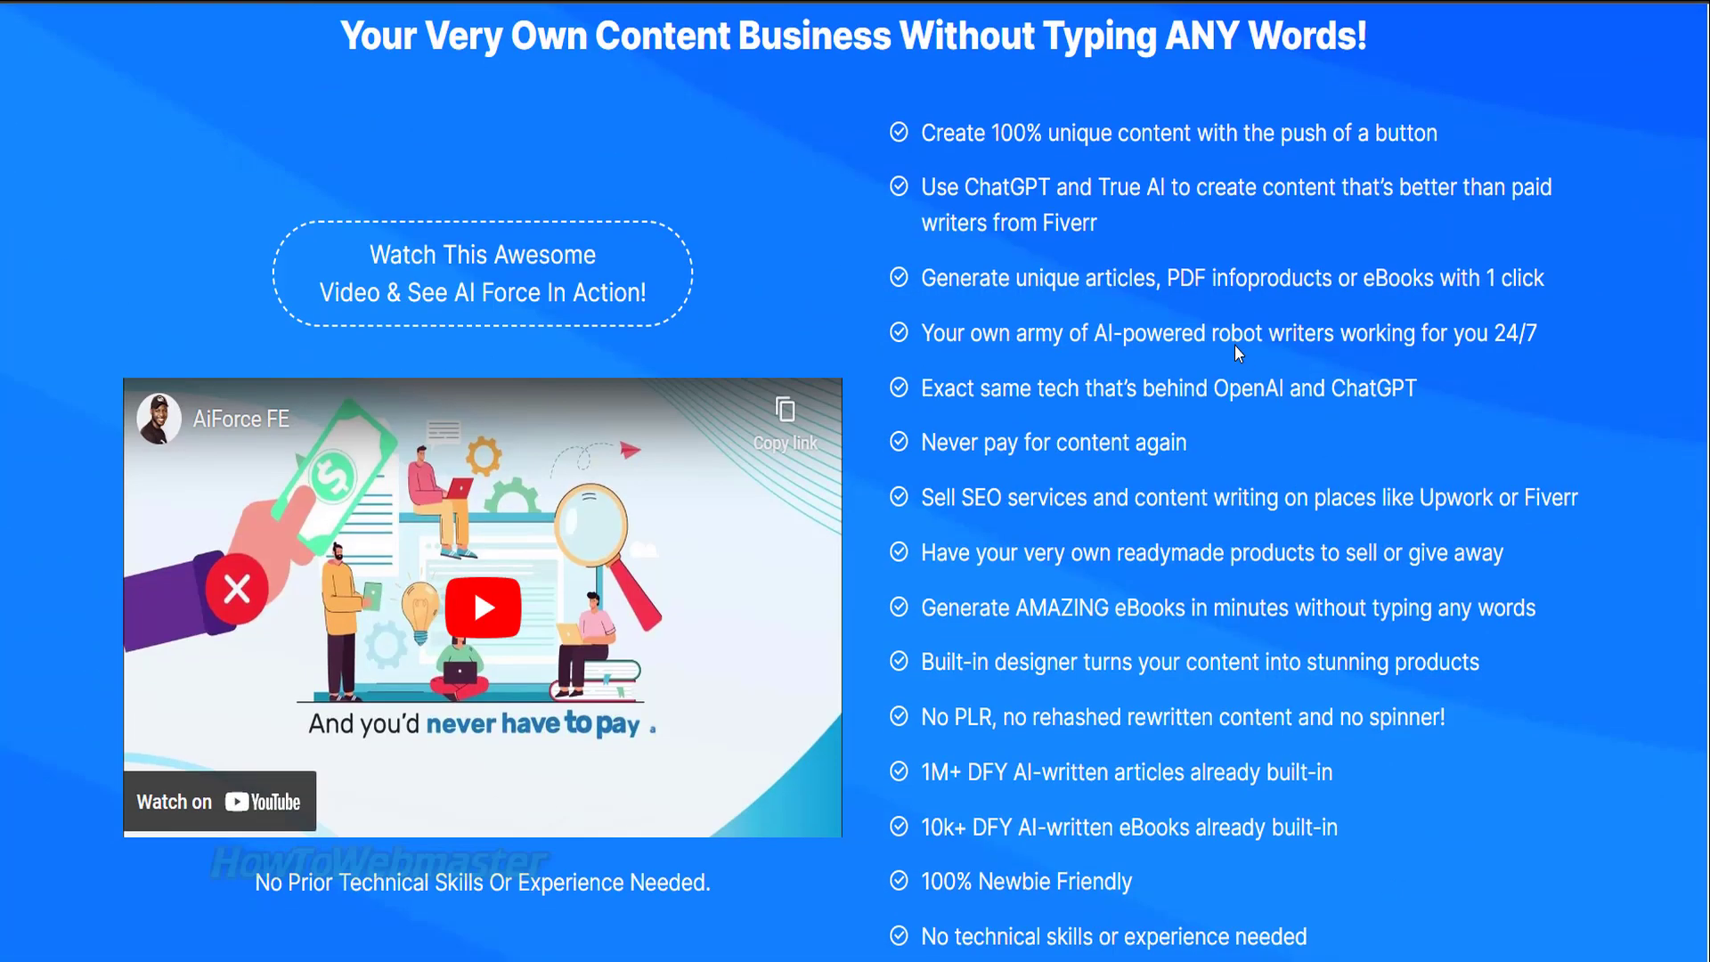
{"action": "scroll", "scroll_direction": "down", "scroll_amount": 3}
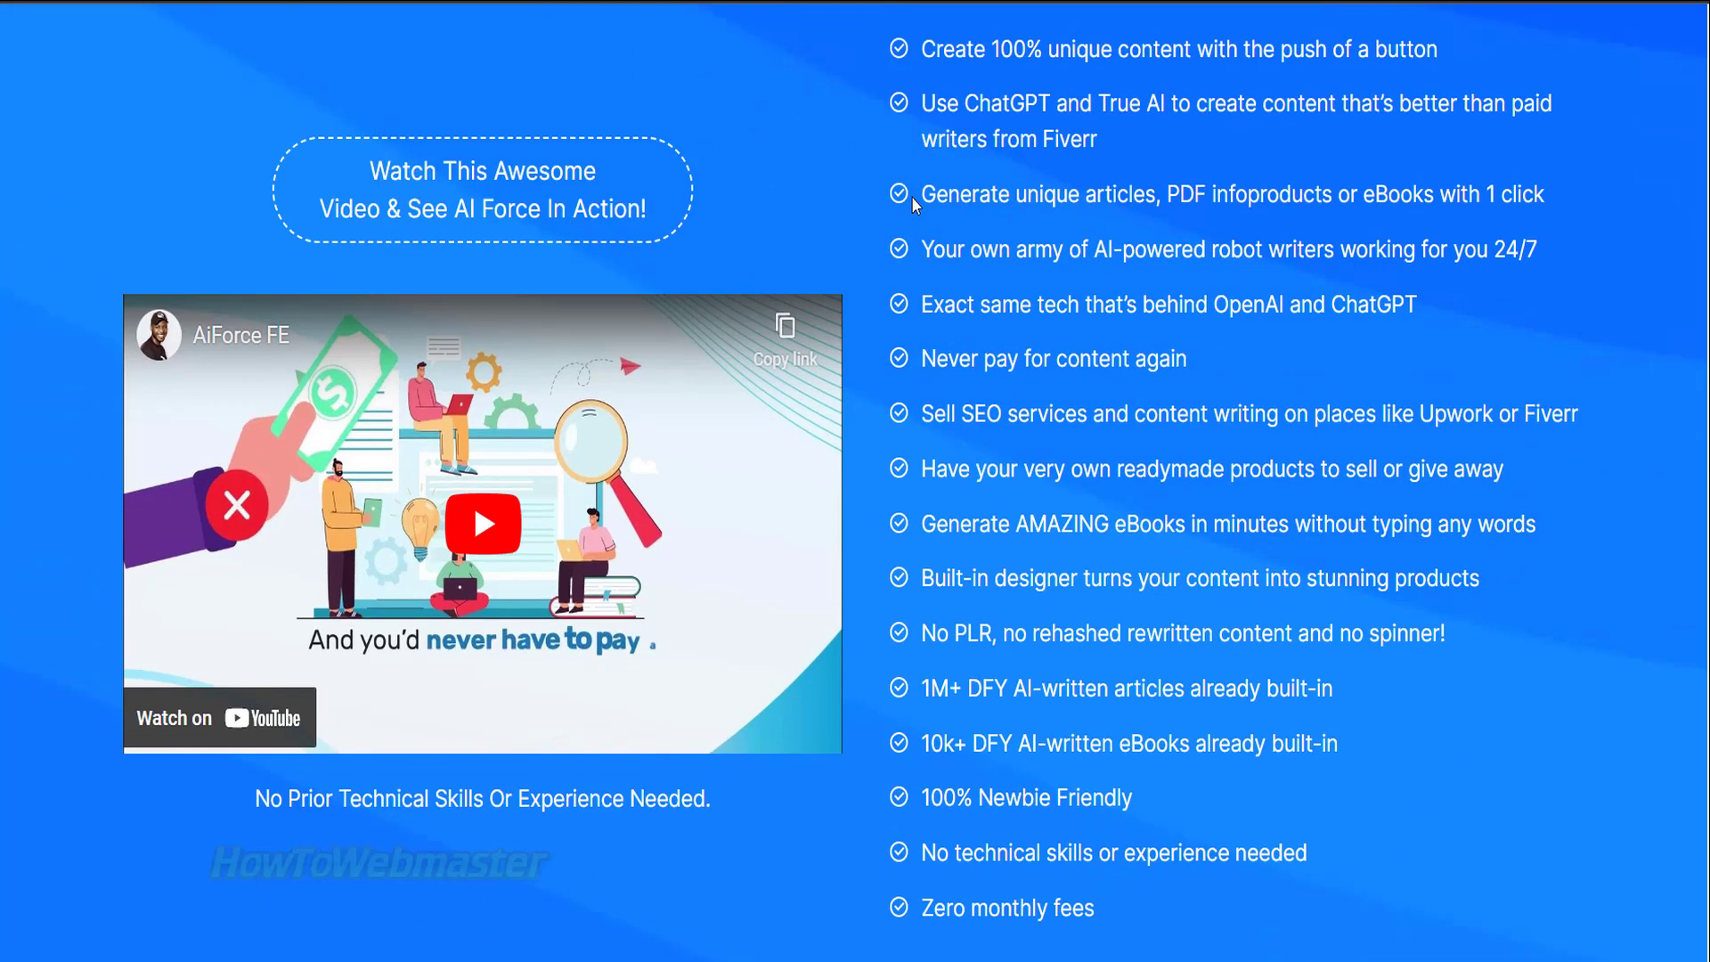
{"action": "scroll", "scroll_direction": "down", "scroll_amount": 3}
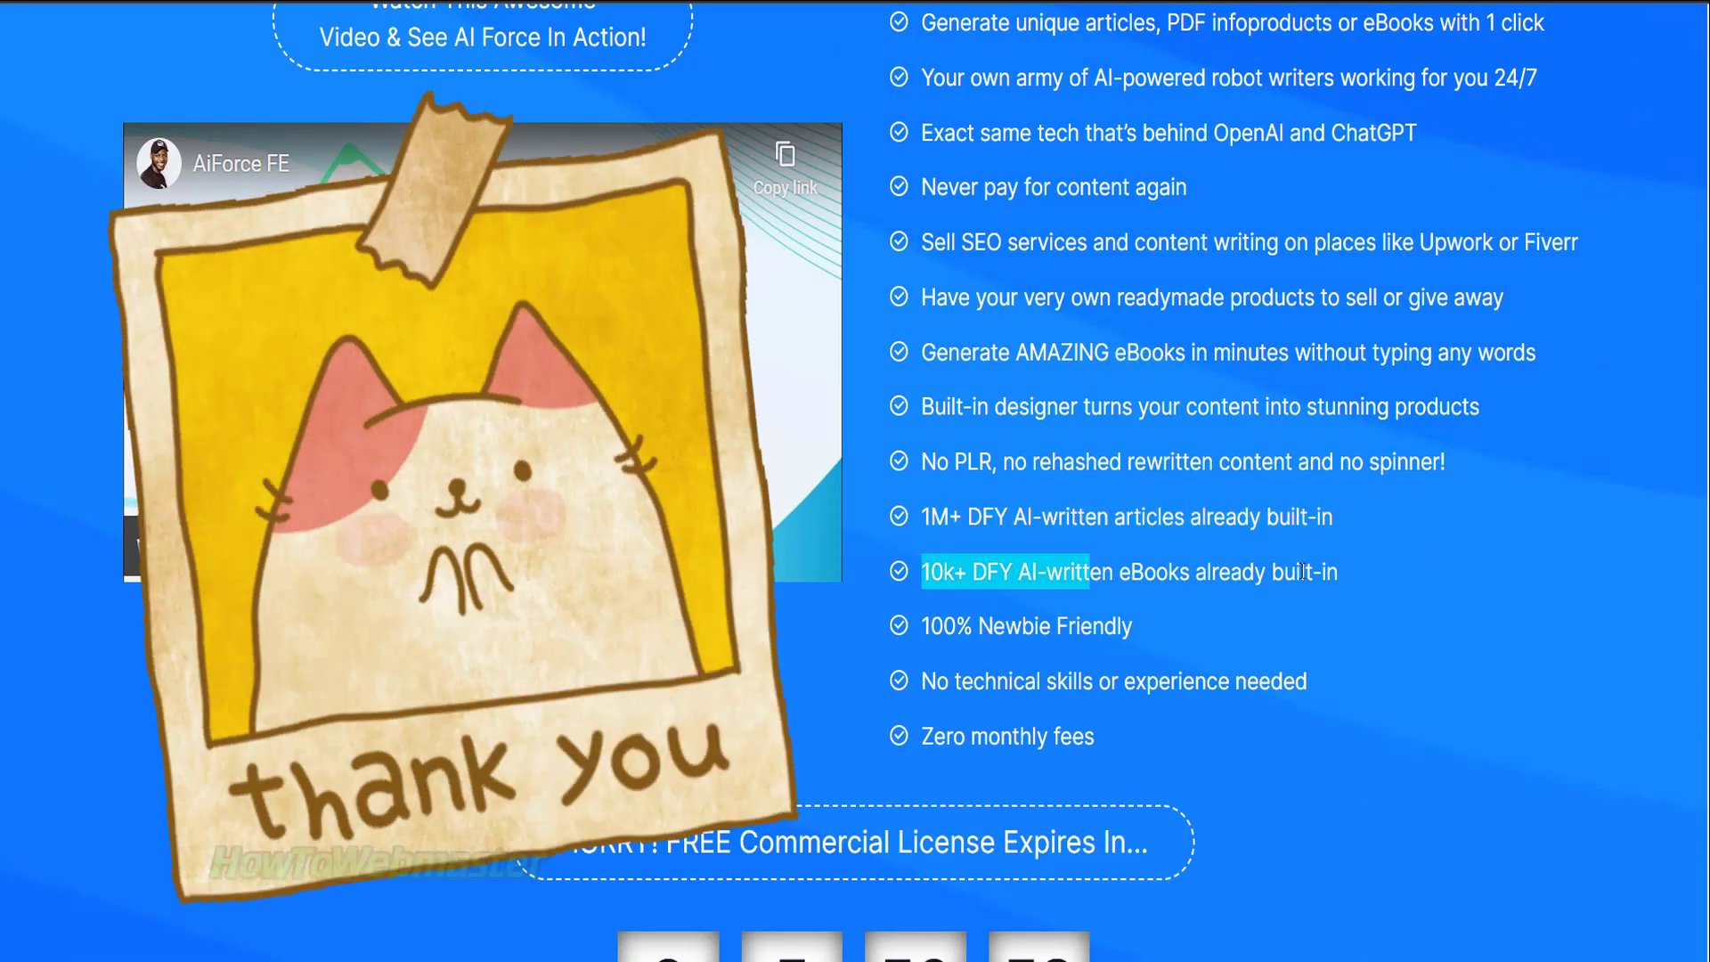
{"action": "scroll", "scroll_direction": "down", "scroll_amount": 3}
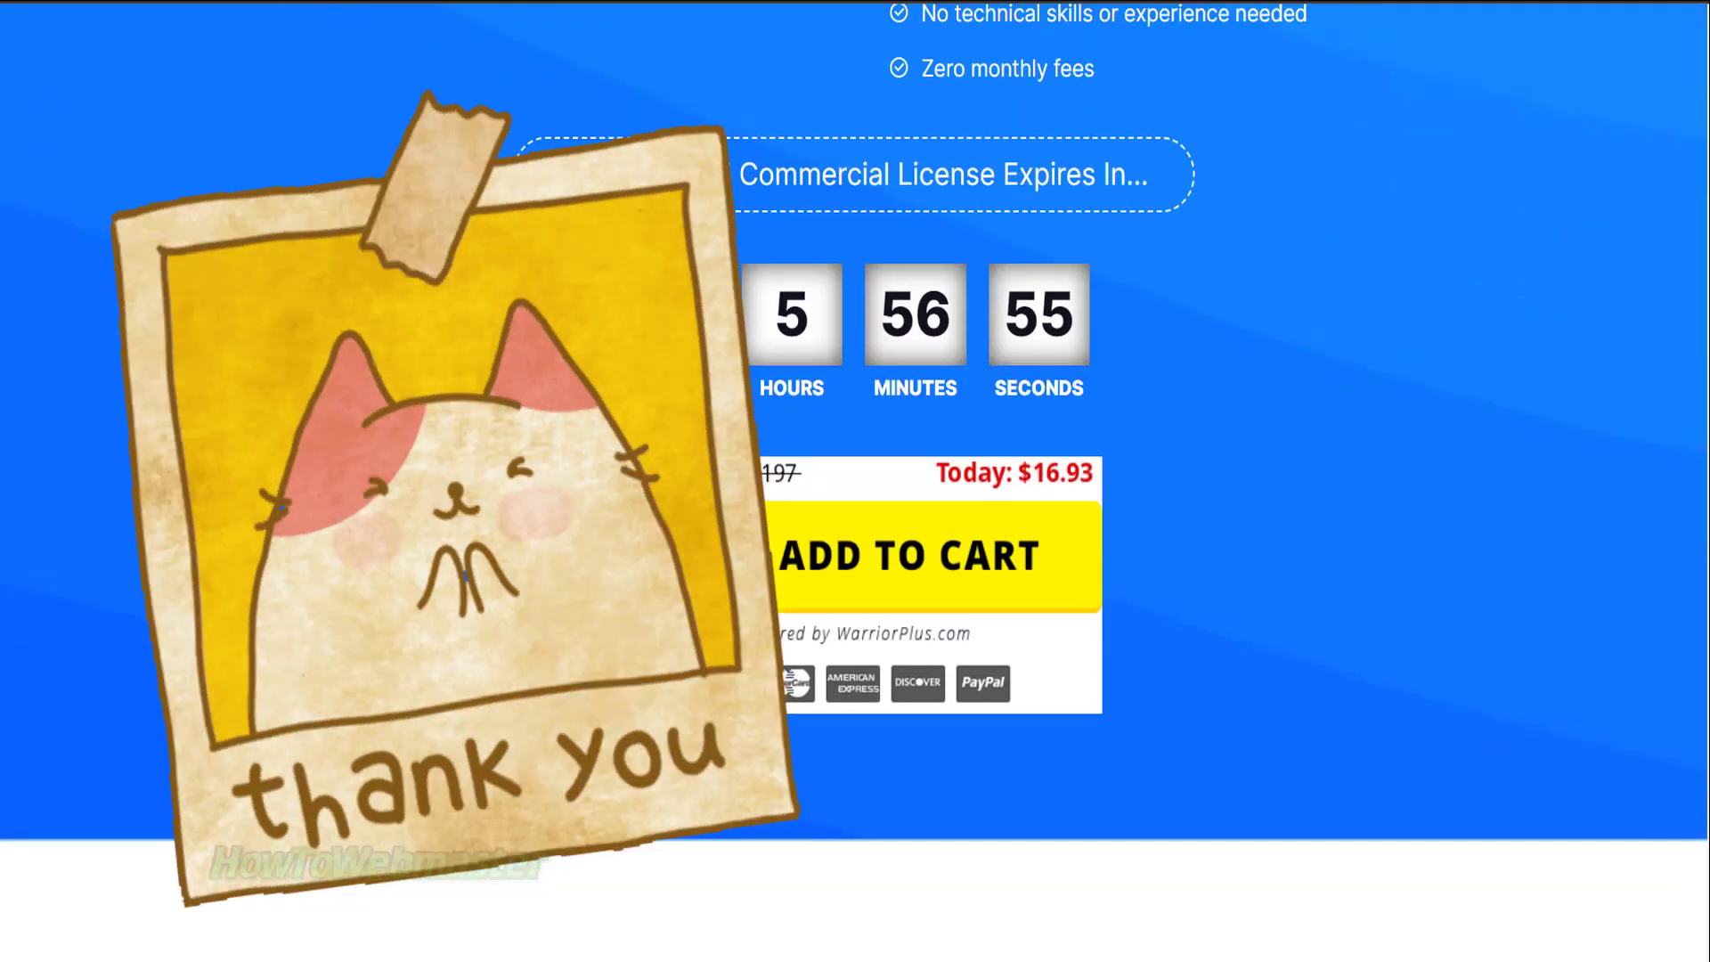